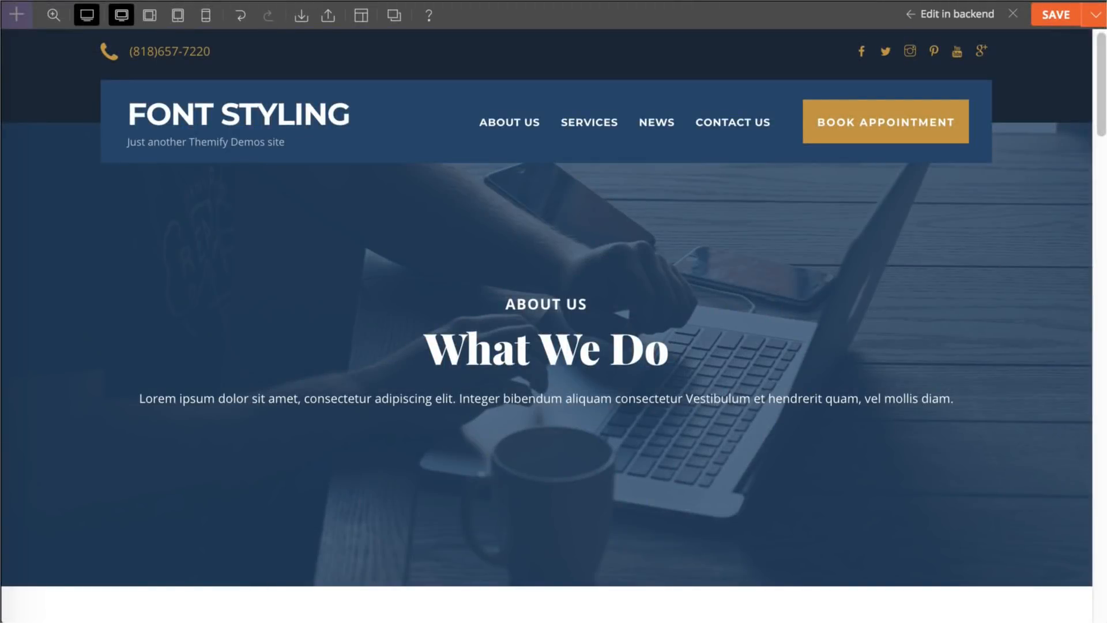
pyautogui.moveTo(313, 420)
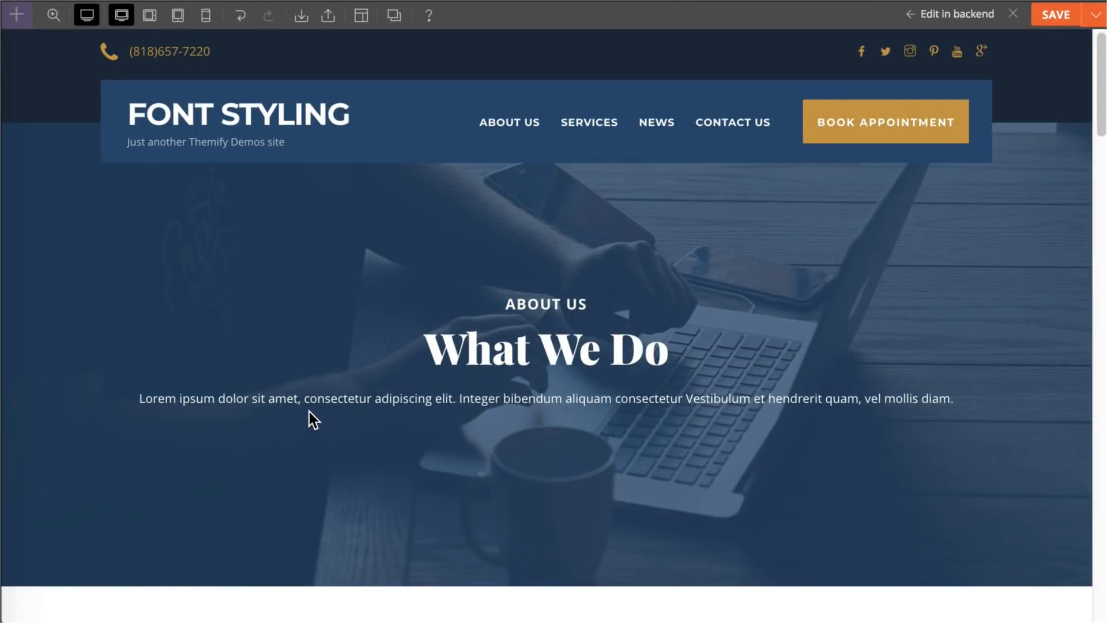
pyautogui.moveTo(272, 307)
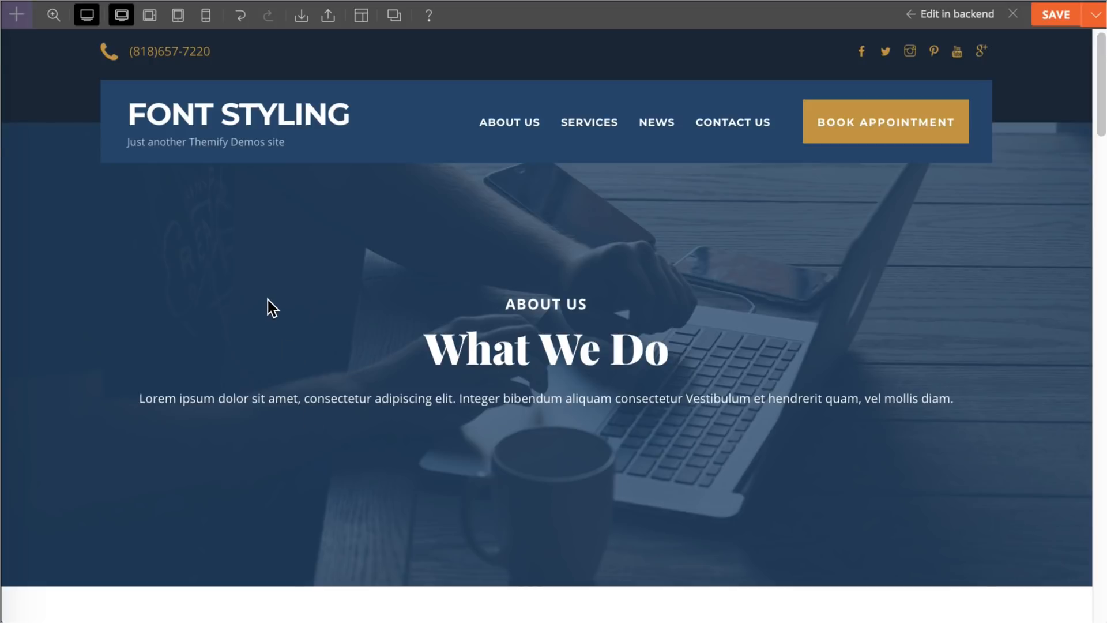
# Step: Leave preview mode so the About Us / What We Do text module can be edited
pyautogui.click(120, 15)
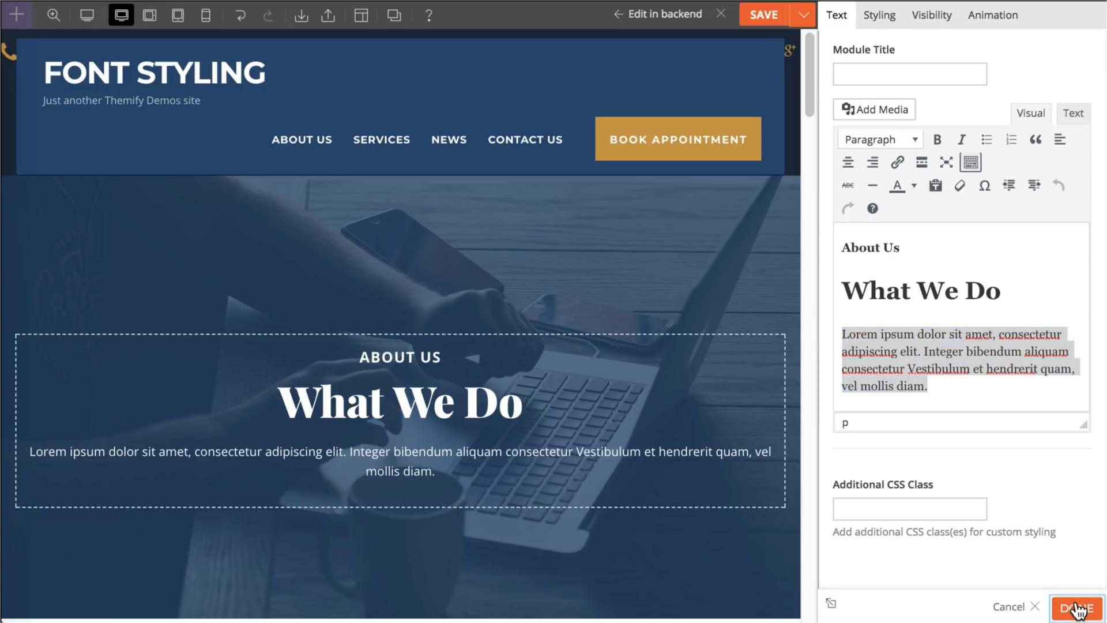
# Step: Apply the module settings with Done, then preview the page at tablet and mobile widths
pyautogui.click(1072, 606)
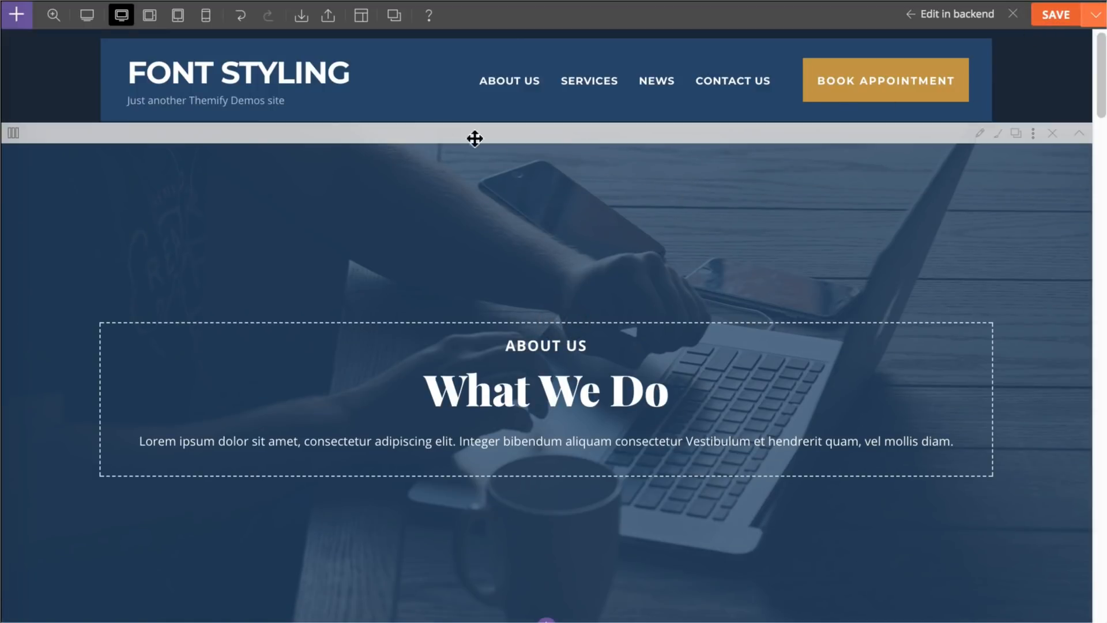
pyautogui.click(87, 14)
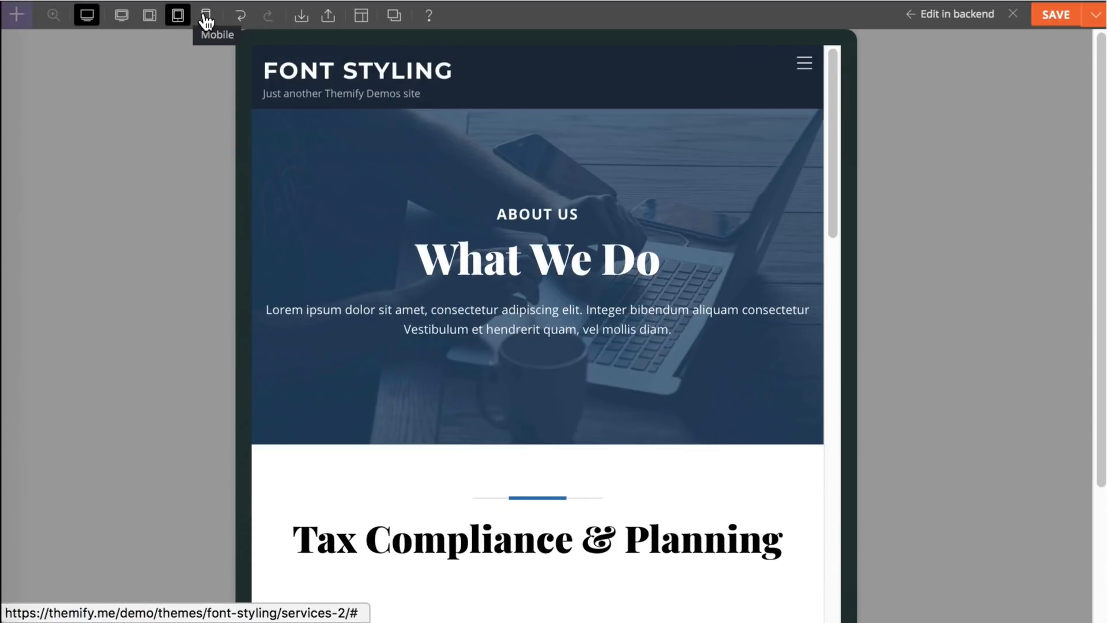
pyautogui.click(205, 15)
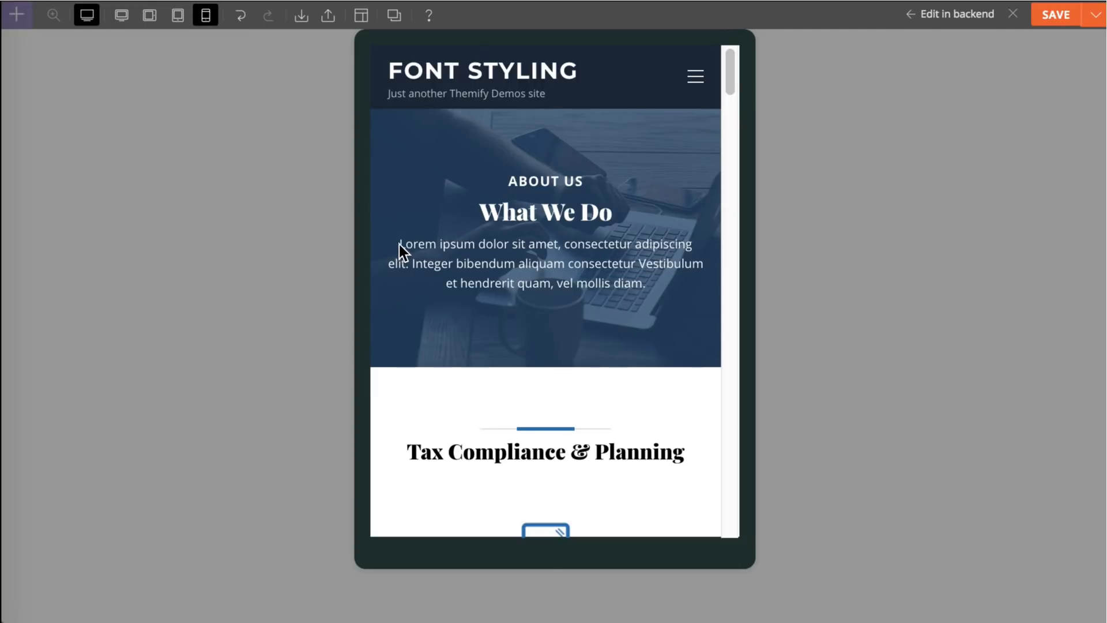
pyautogui.moveTo(395, 243); pyautogui.dragTo(645, 284)
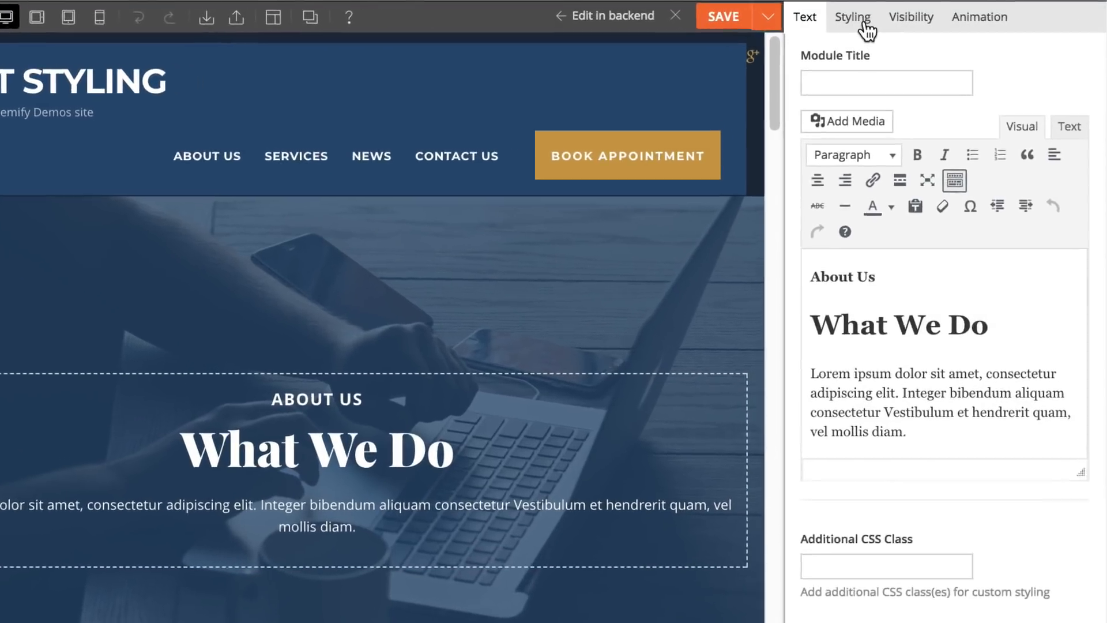
# Step: Go to the module's Styling font settings and begin entering a larger desktop font size
pyautogui.click(852, 17)
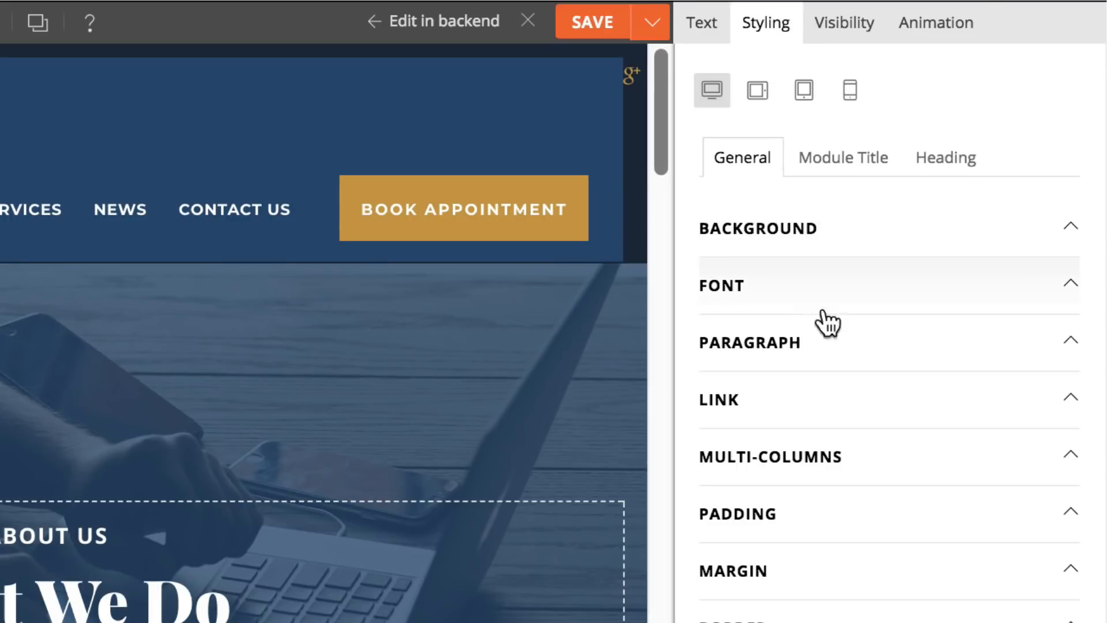
pyautogui.click(722, 285)
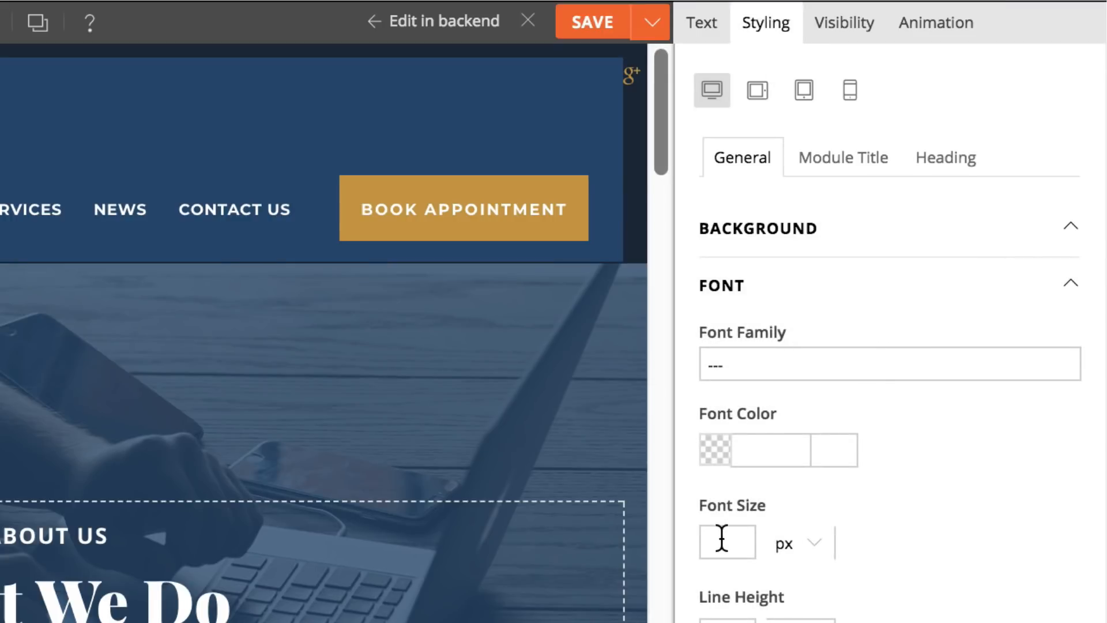
pyautogui.click(727, 542)
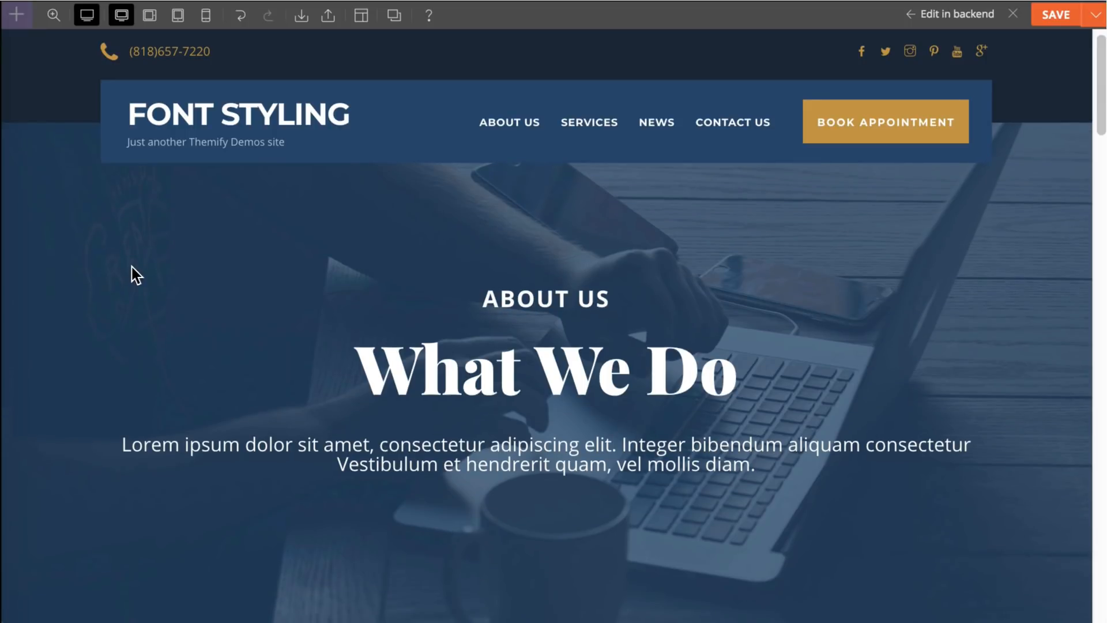
pyautogui.moveTo(178, 15)
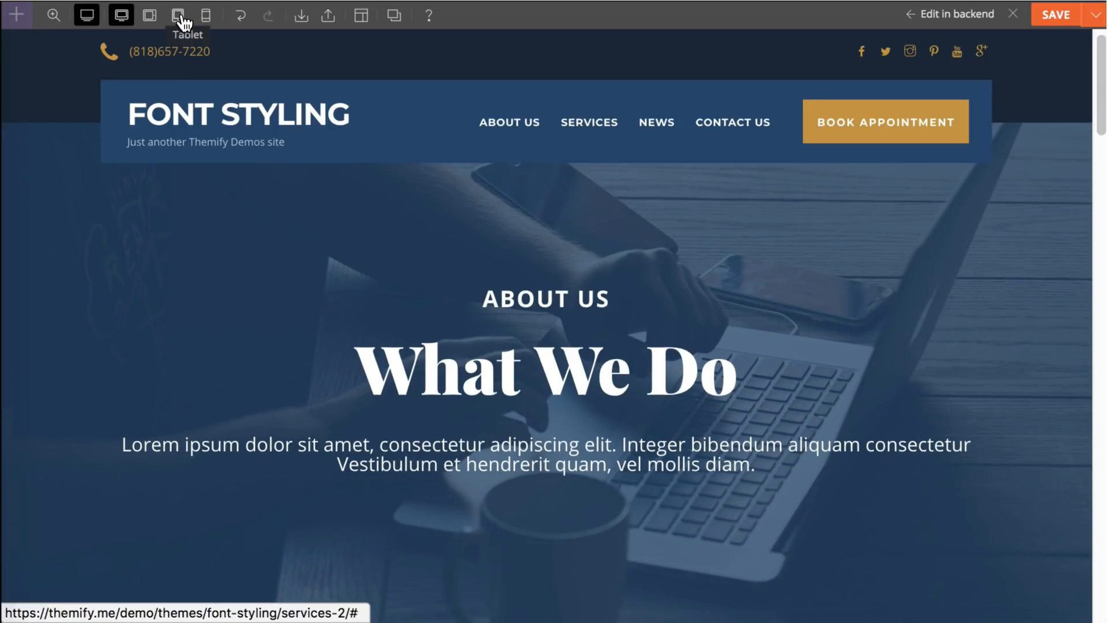
# Step: Switch the preview to tablet width, where the enlarged paragraph still appears large
pyautogui.click(178, 14)
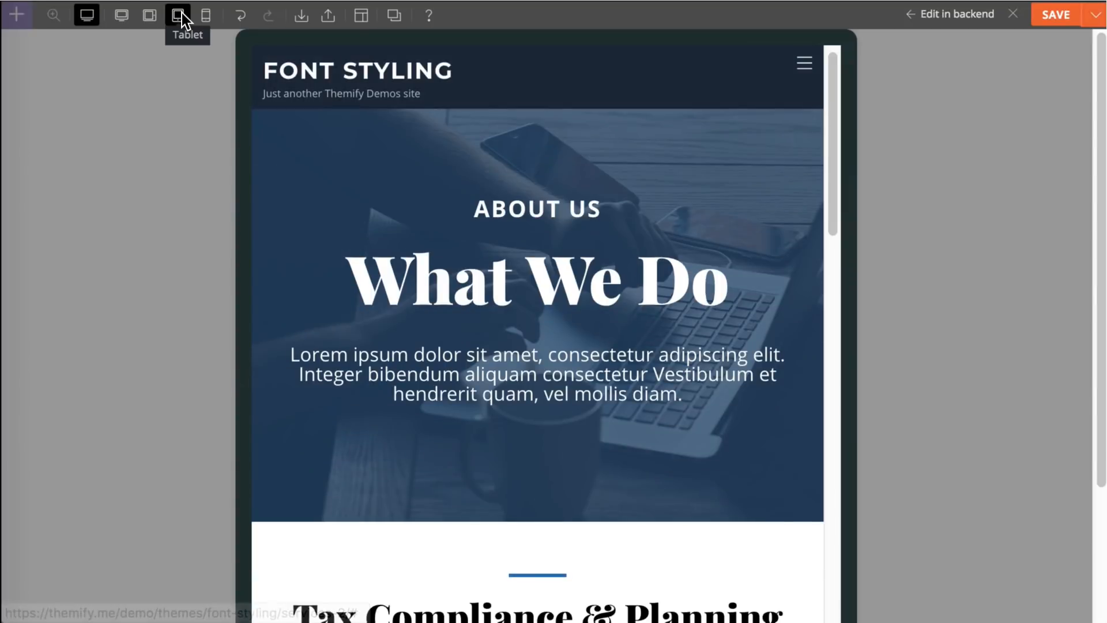
pyautogui.click(178, 15)
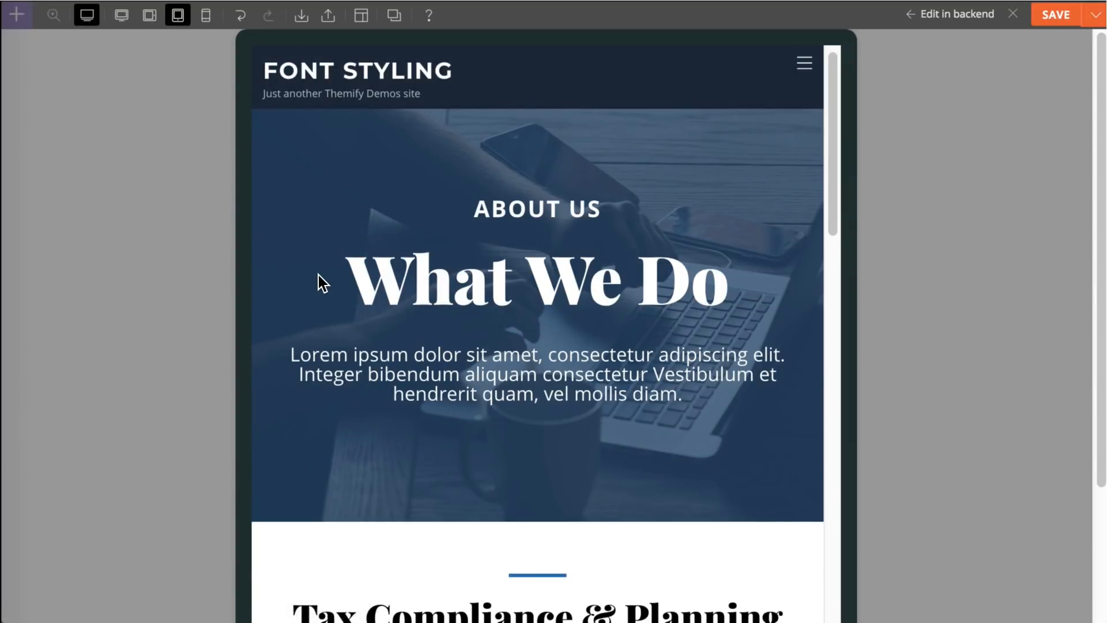
pyautogui.click(205, 15)
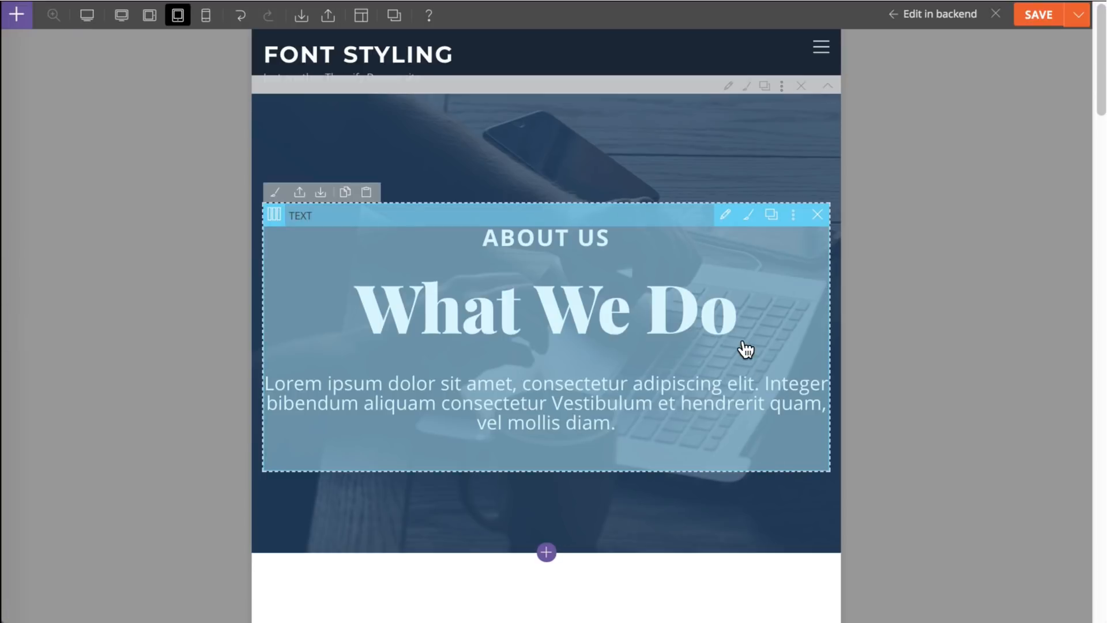
# Step: Set a tablet-only font size of 15 px for the text module in Styling > Font
pyautogui.click(725, 215)
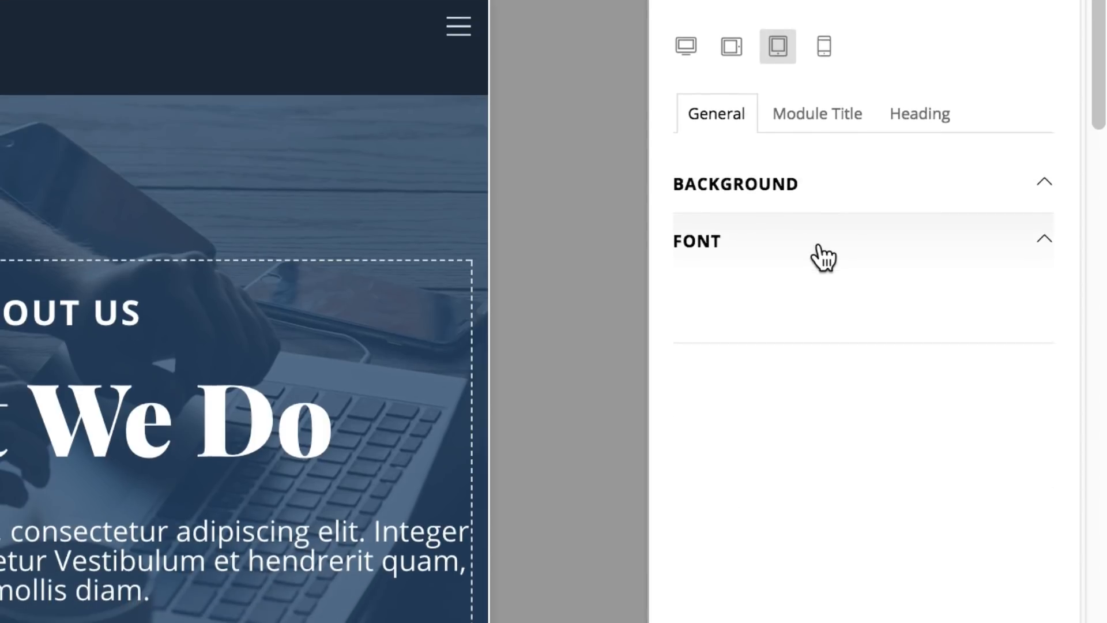
pyautogui.click(697, 240)
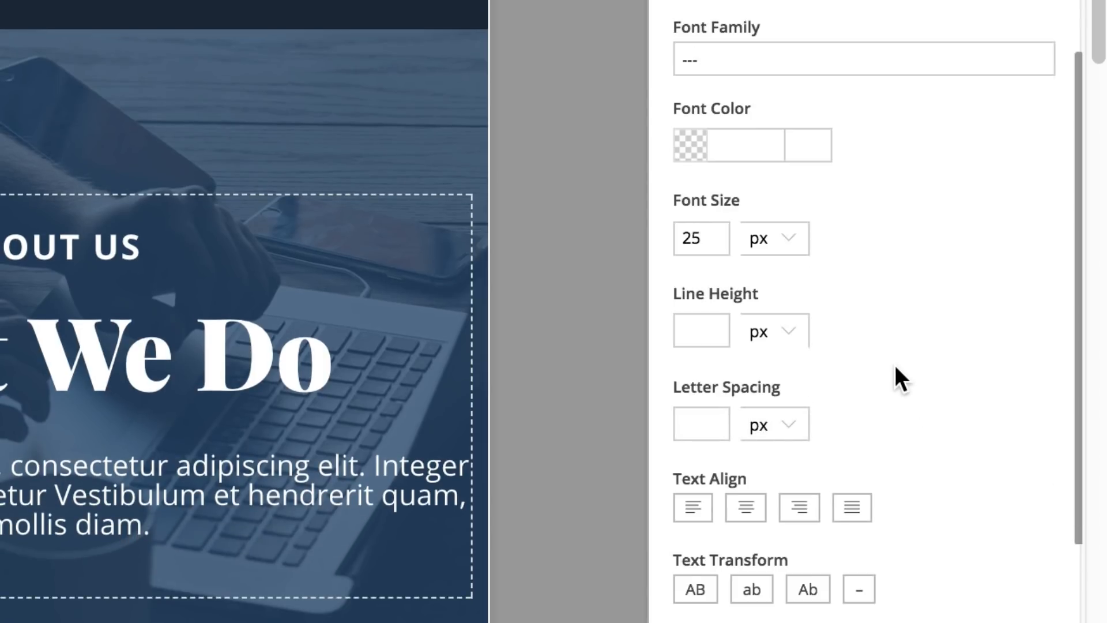
pyautogui.click(700, 238)
pyautogui.write('1')
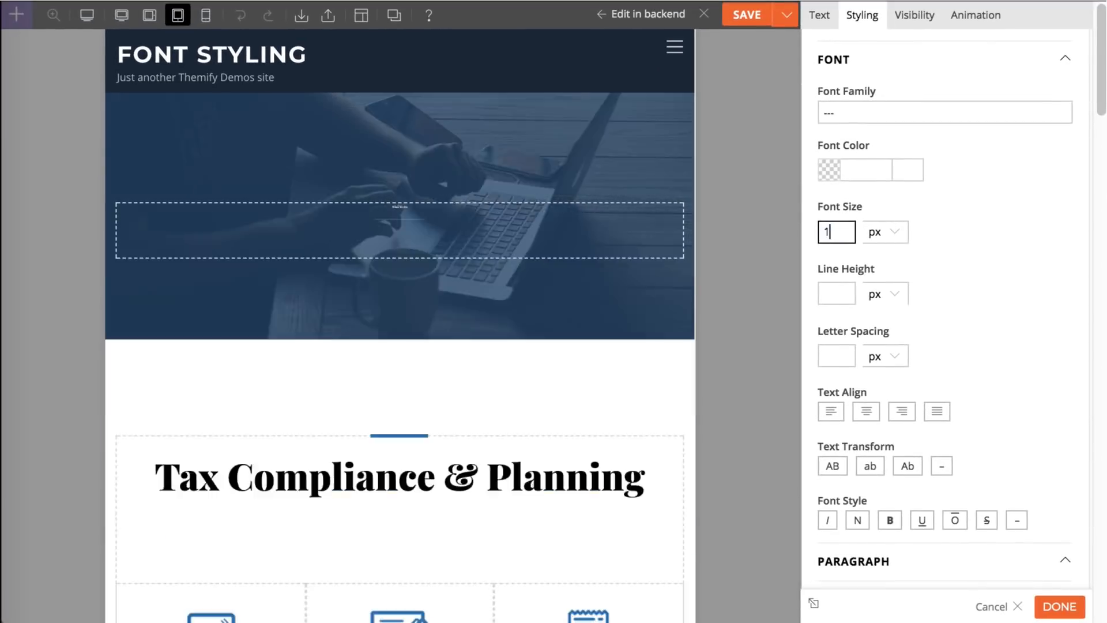
pyautogui.write('5')
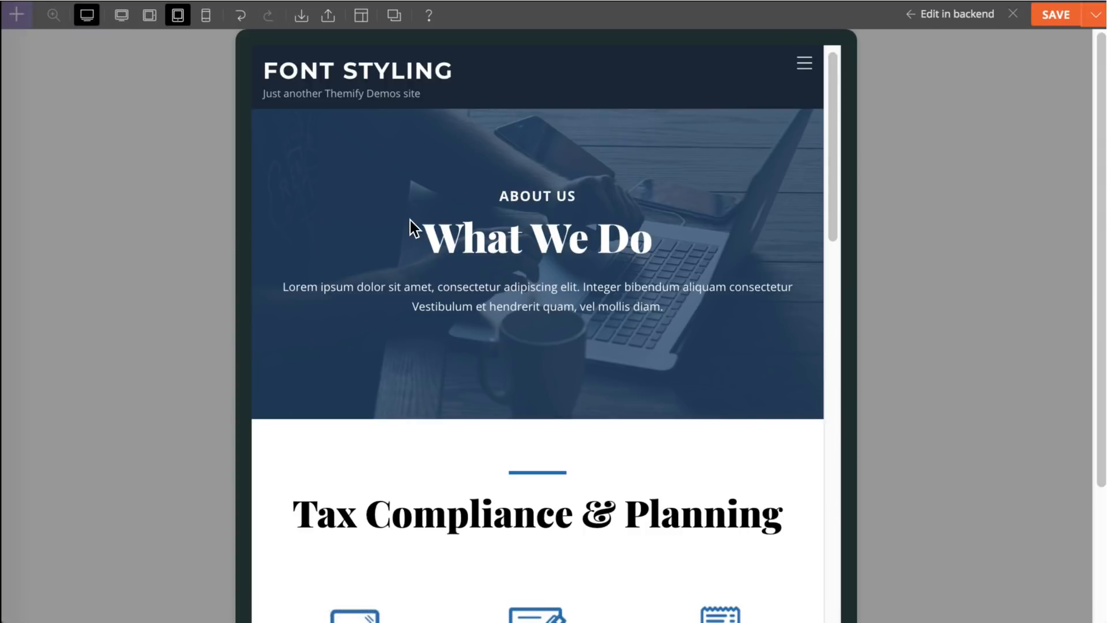
pyautogui.moveTo(238, 62)
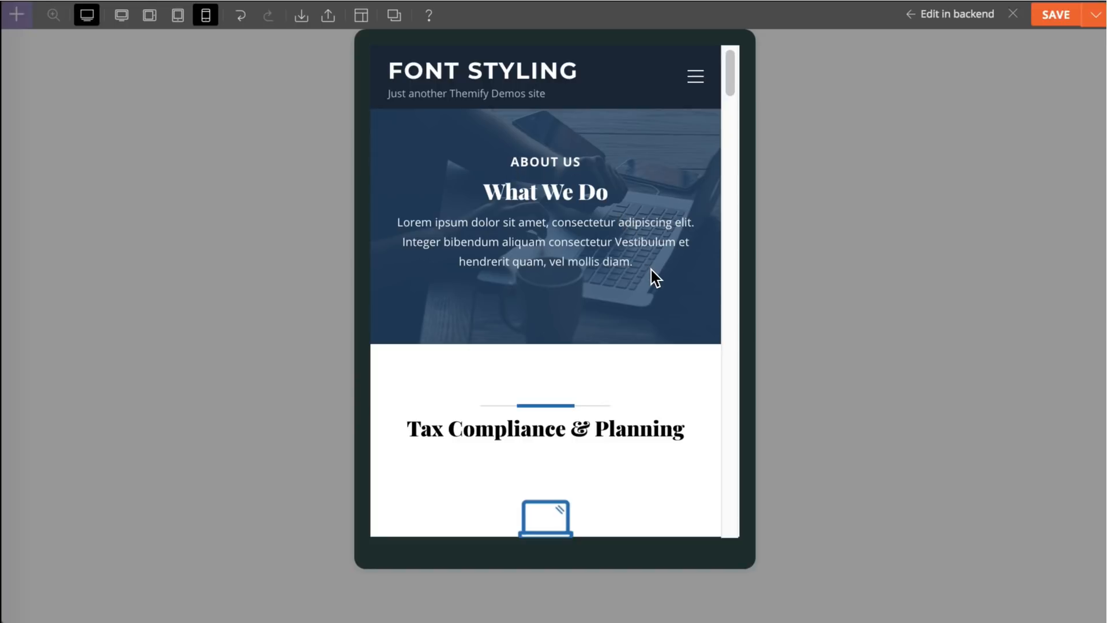
pyautogui.moveTo(123, 36)
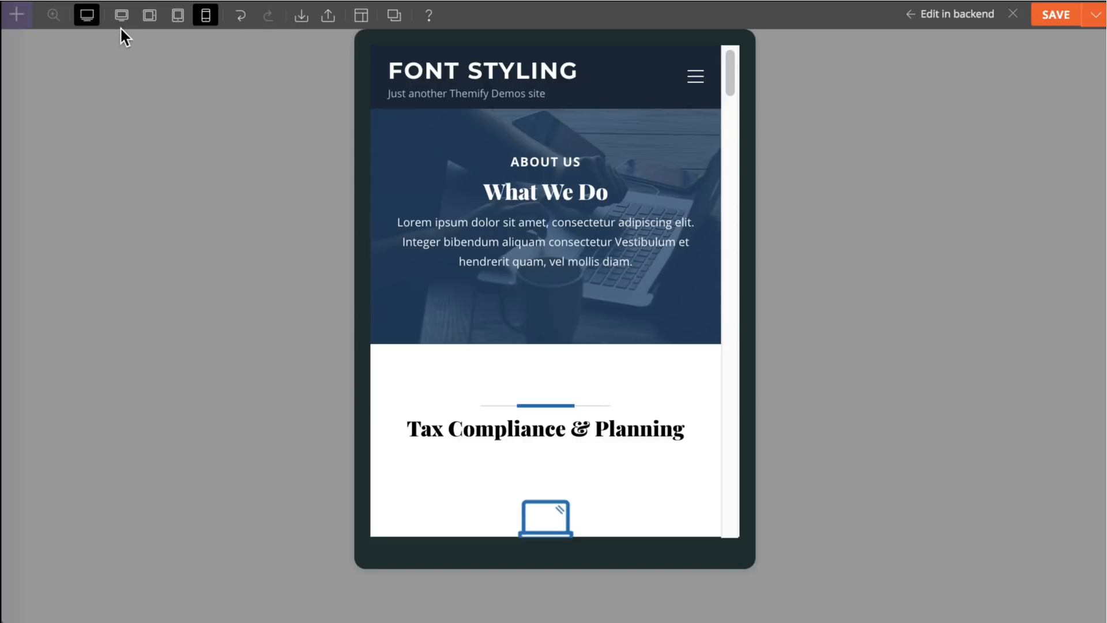
# Step: Return to the desktop preview, where the paragraph text still renders large
pyautogui.click(120, 15)
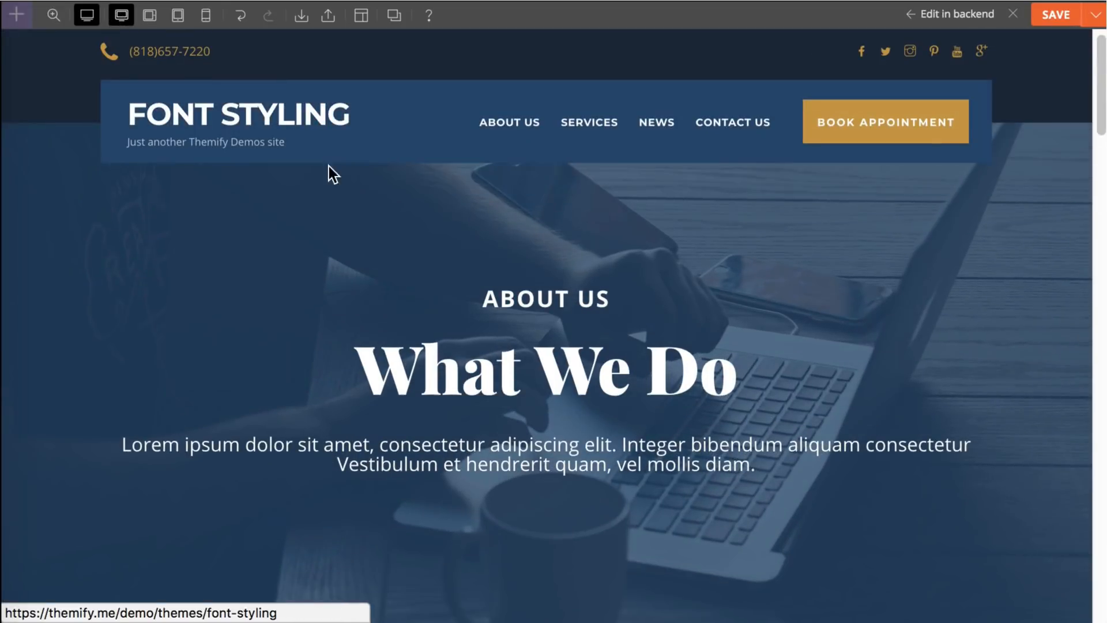
pyautogui.scroll(-3)
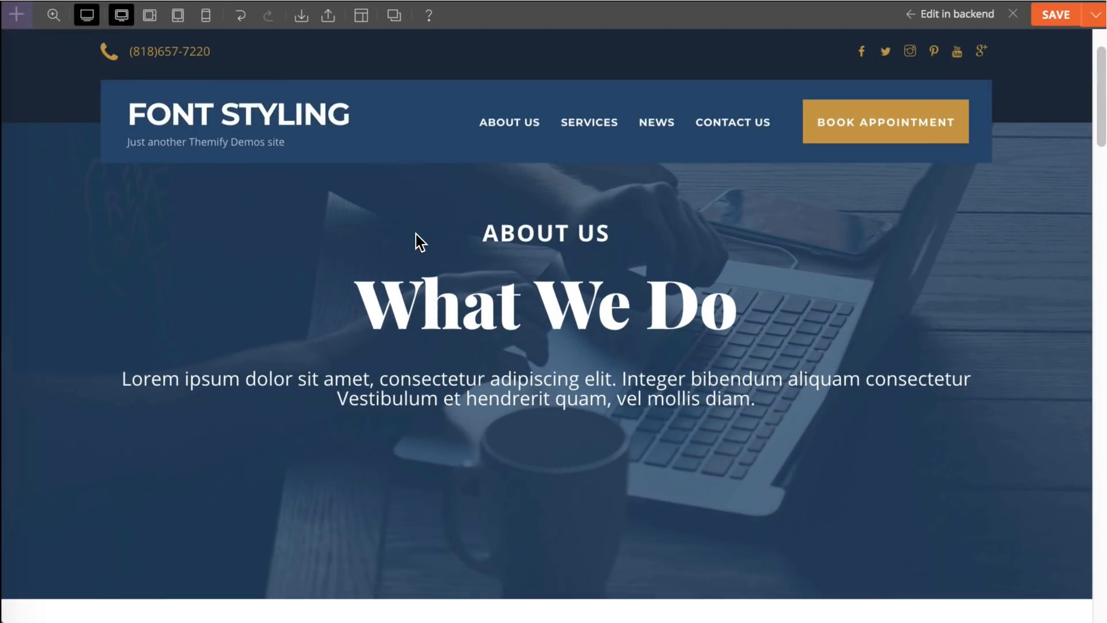
pyautogui.moveTo(773, 413)
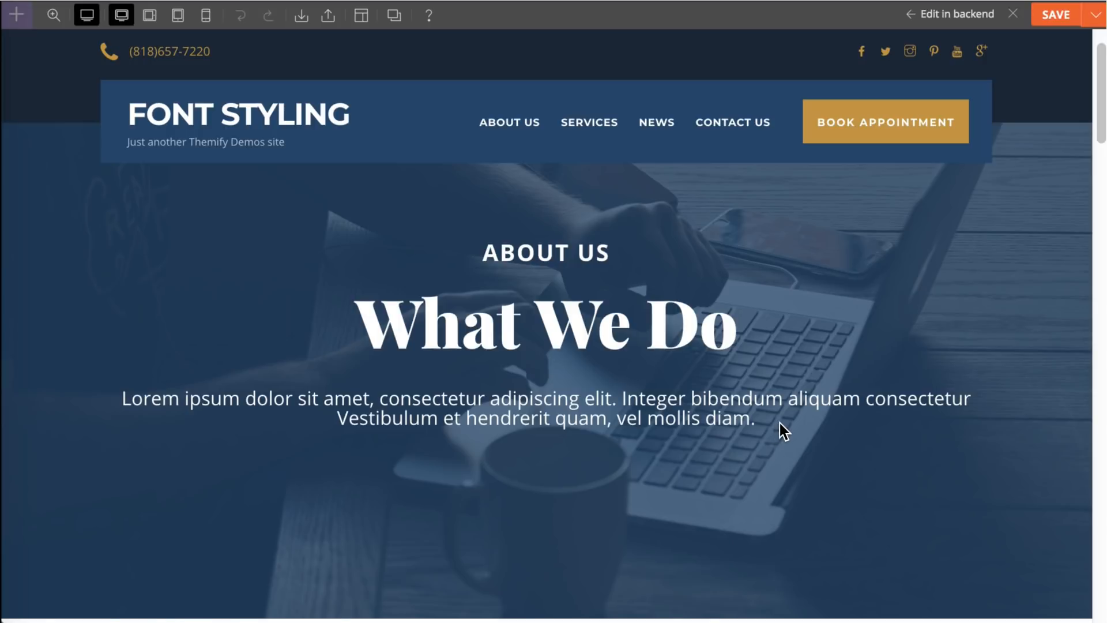
pyautogui.moveTo(765, 419)
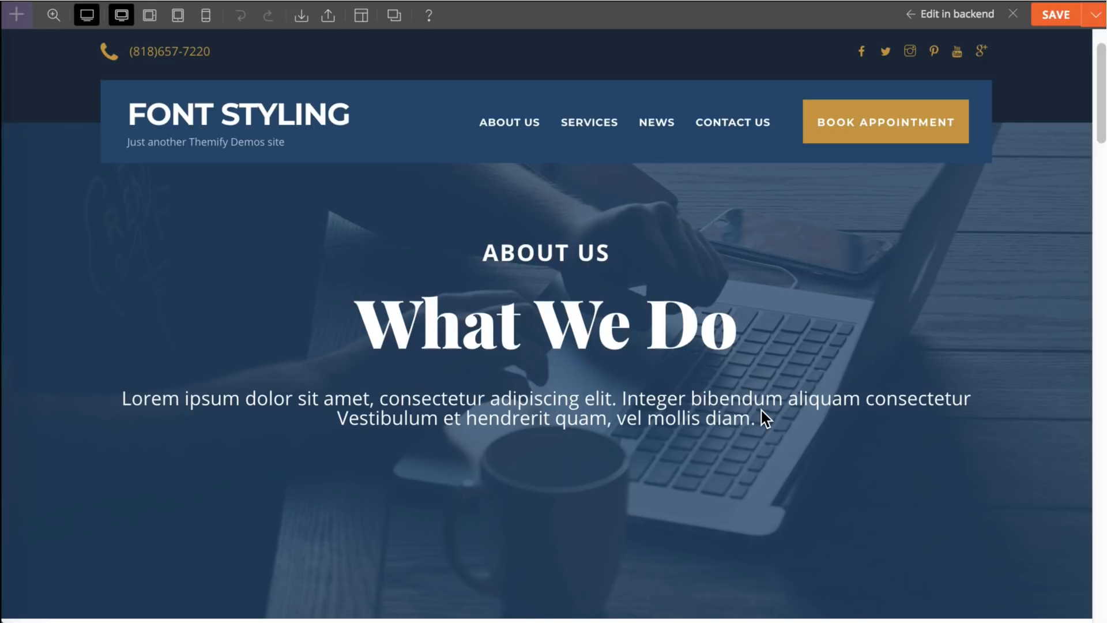
pyautogui.moveTo(288, 281)
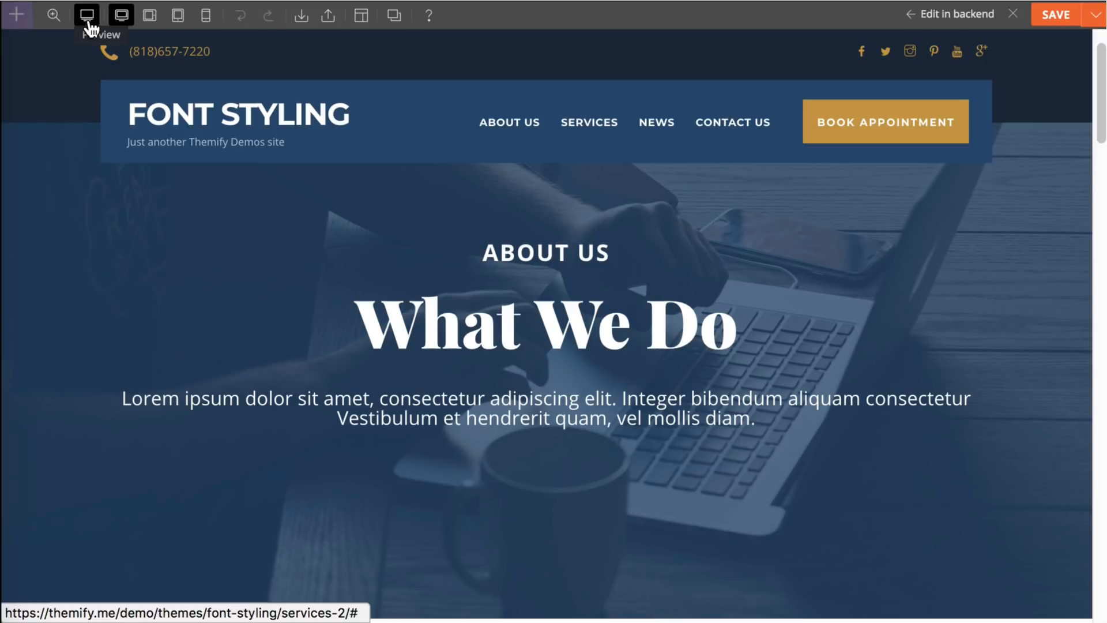
# Step: Exit preview, switch to tablet width and reach the hero row's overlay styling settings
pyautogui.click(121, 13)
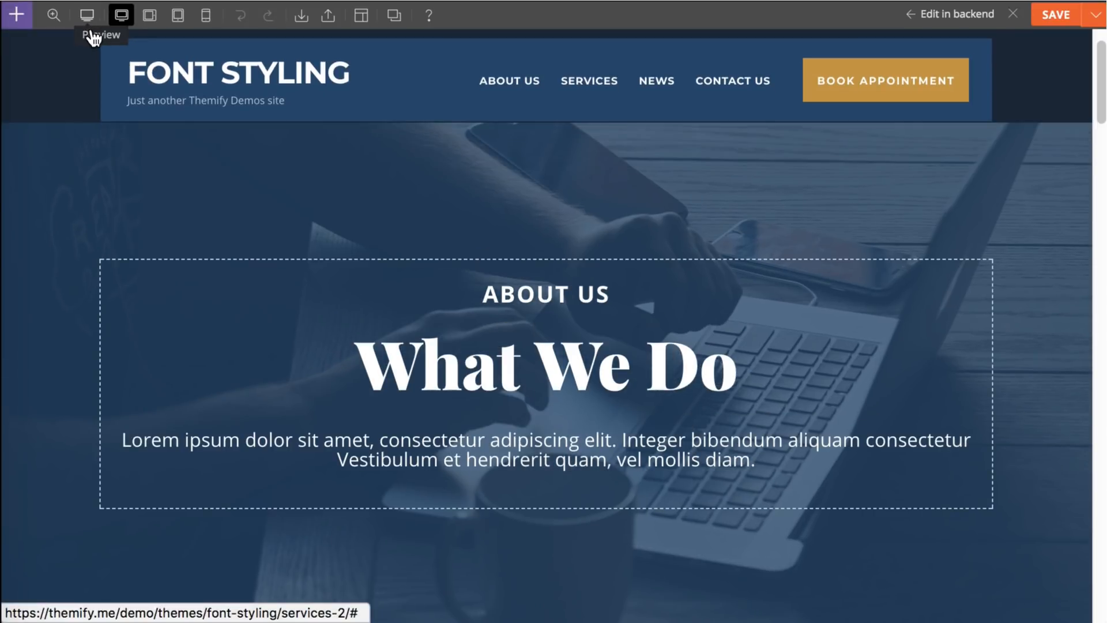
pyautogui.moveTo(177, 15)
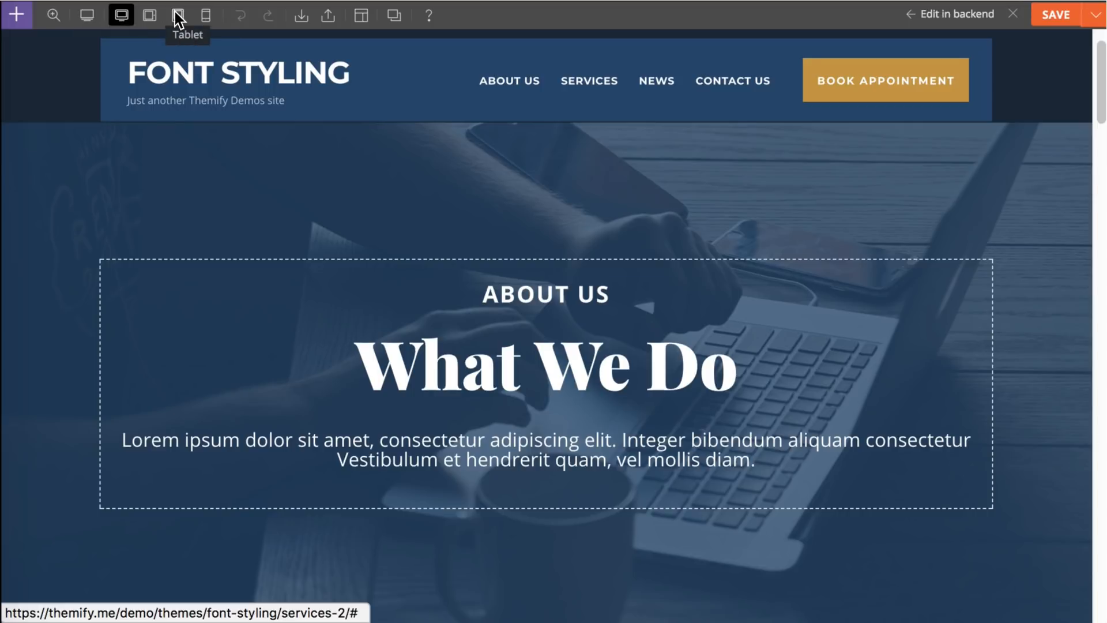
pyautogui.click(178, 15)
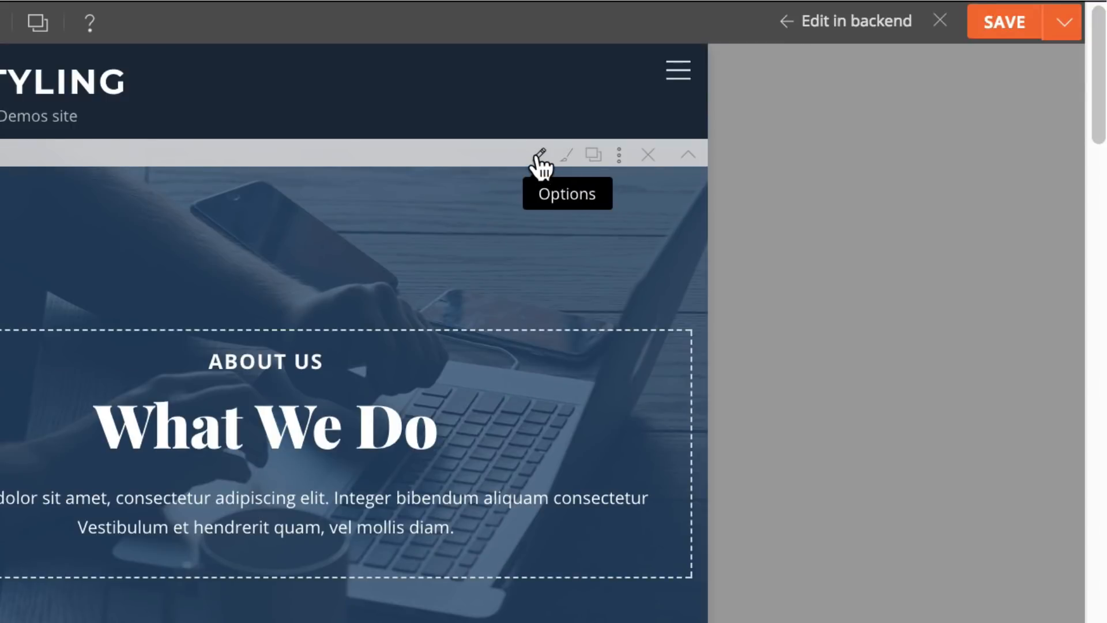
pyautogui.click(541, 154)
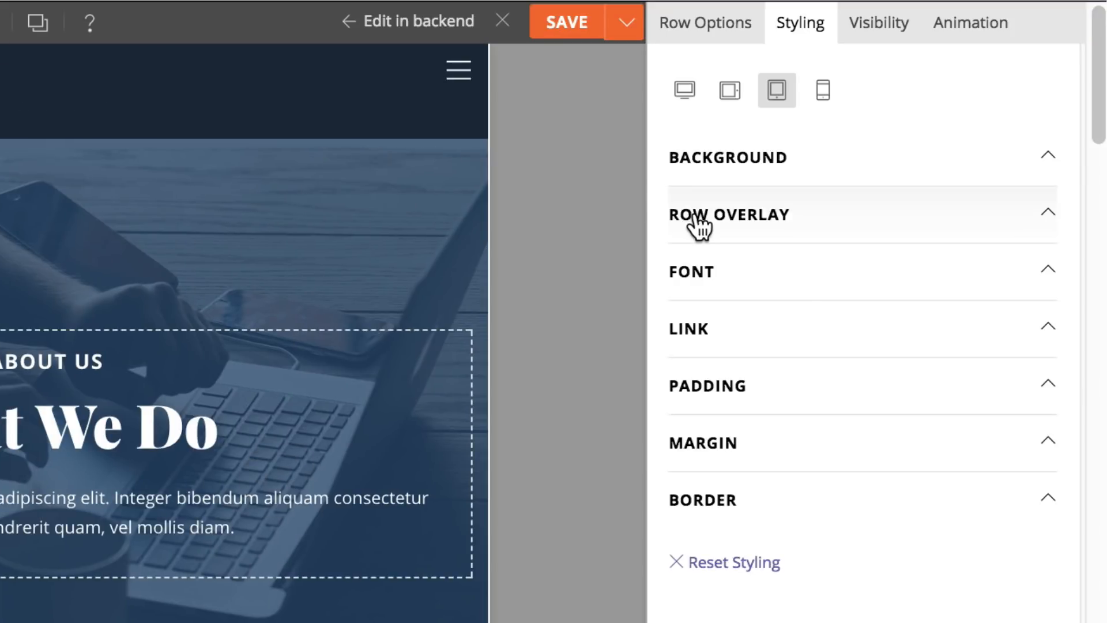
pyautogui.click(730, 215)
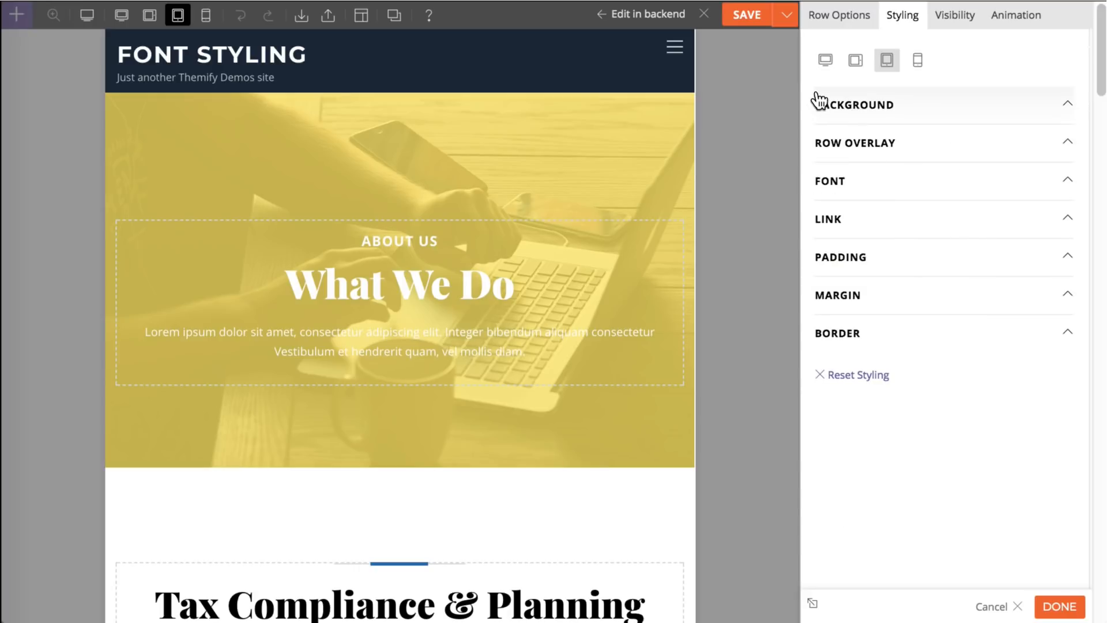
# Step: Reach the text module's Styling > General > Font settings at tablet width
pyautogui.click(399, 289)
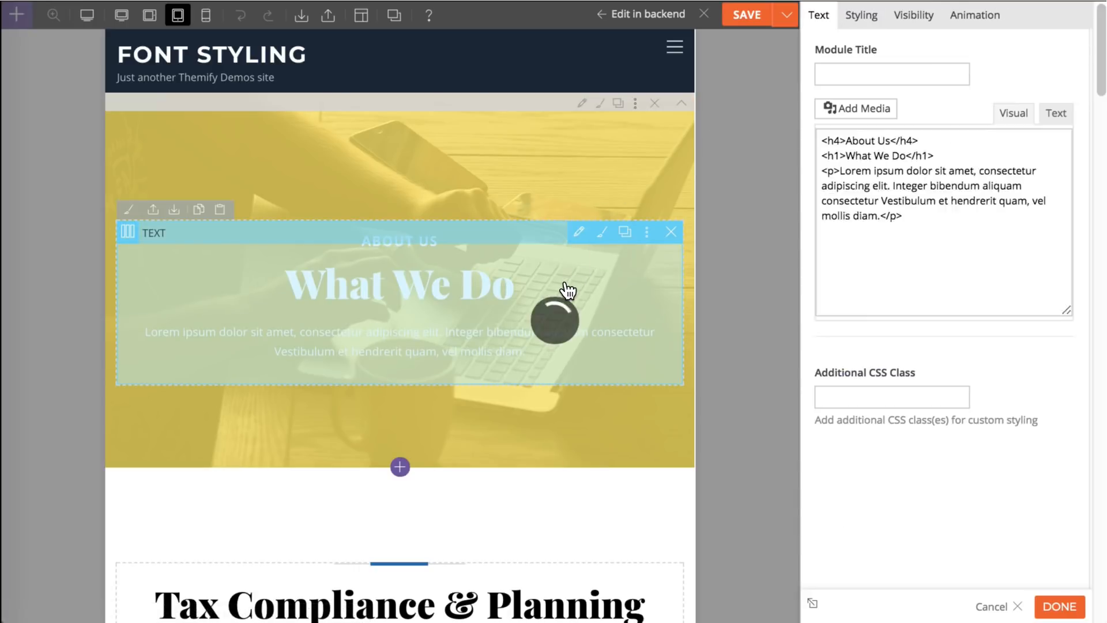
pyautogui.click(1013, 114)
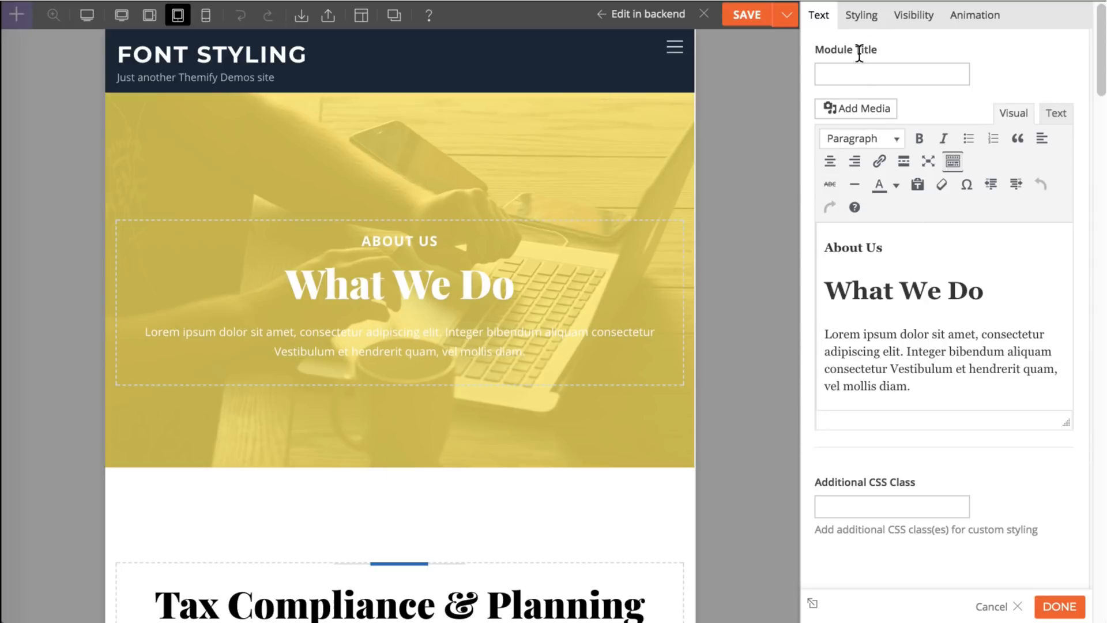
pyautogui.click(861, 15)
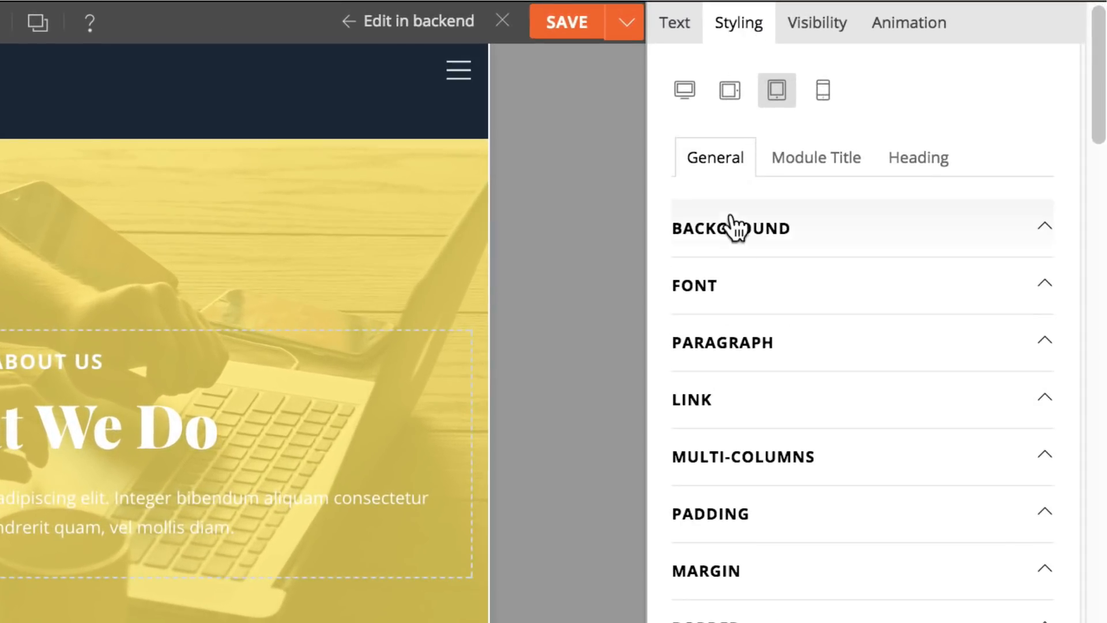
pyautogui.click(694, 284)
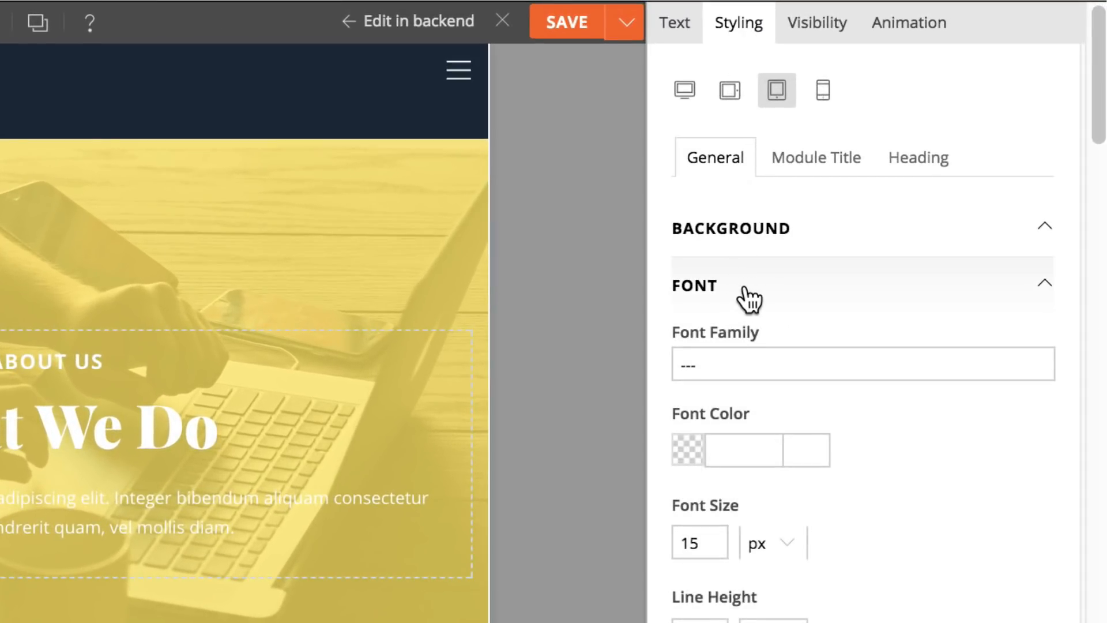
# Step: Enter 59595B as the tablet Font Color, then collapse the font group
pyautogui.click(744, 450)
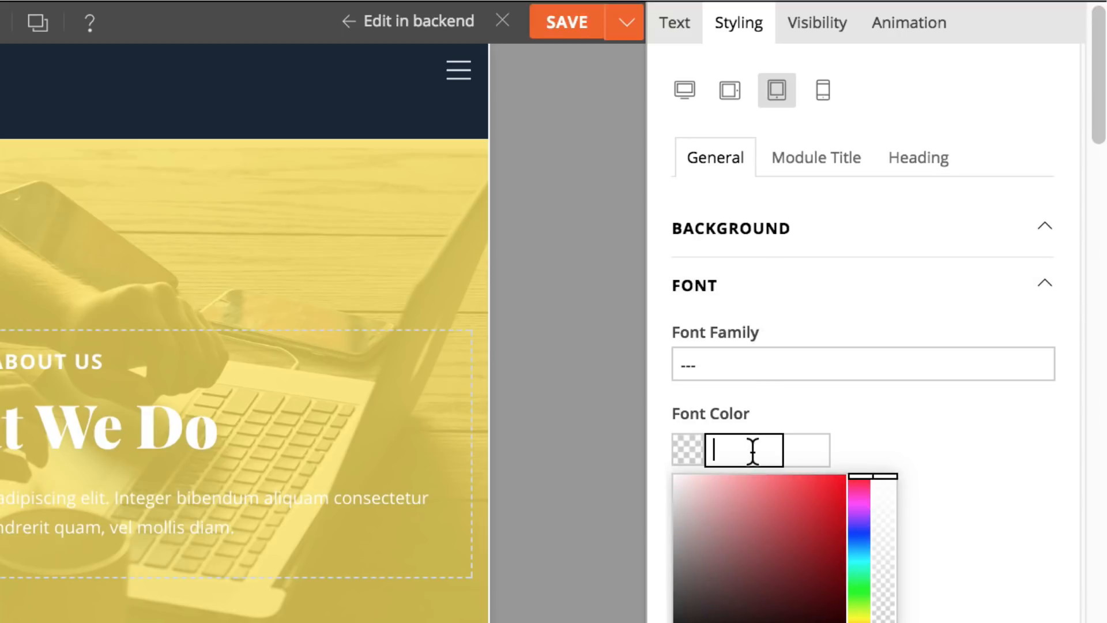
pyautogui.write('ff')
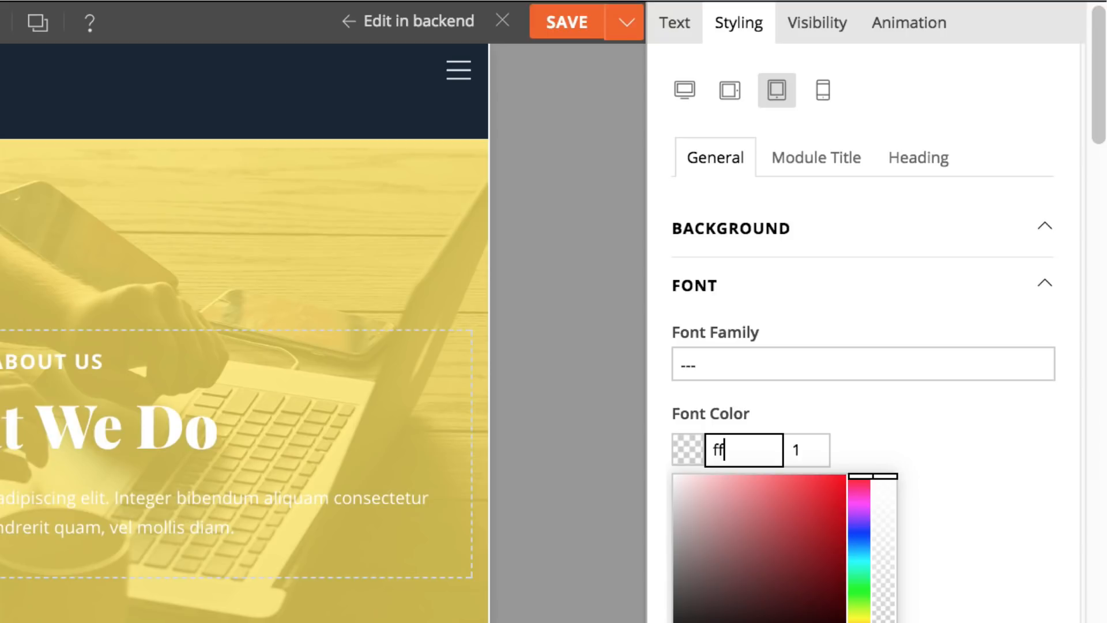
pyautogui.write('5')
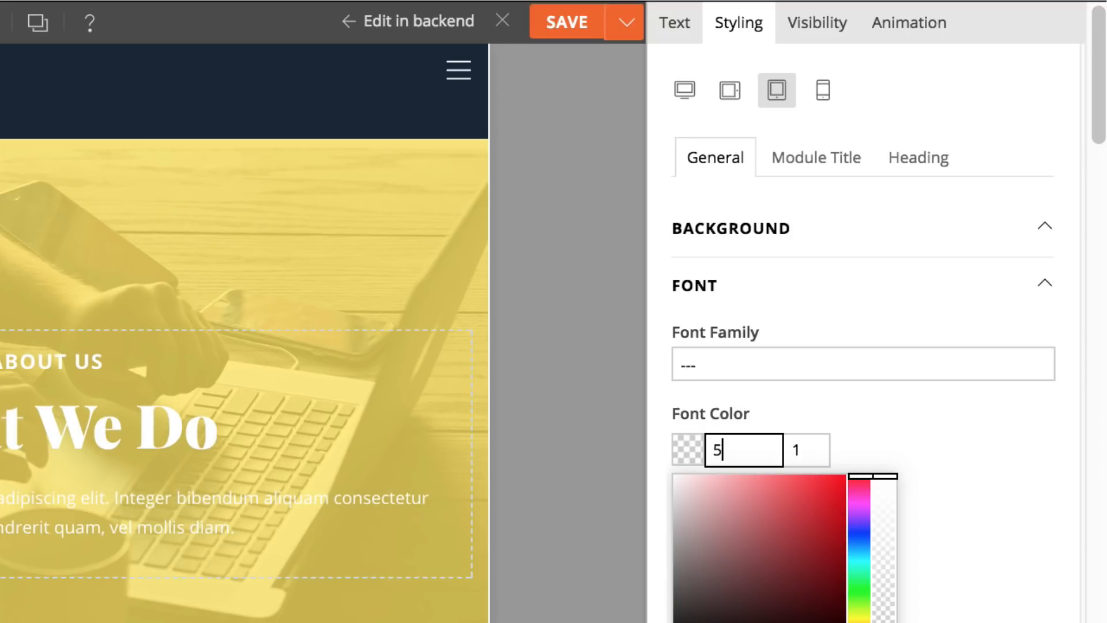
pyautogui.write('9595B')
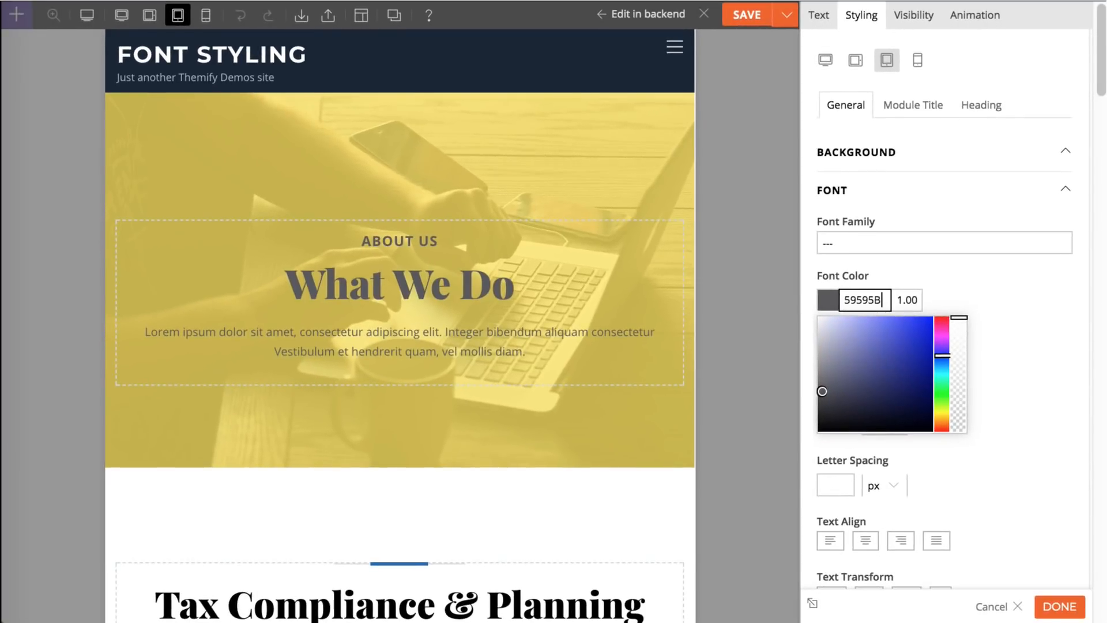
pyautogui.click(833, 189)
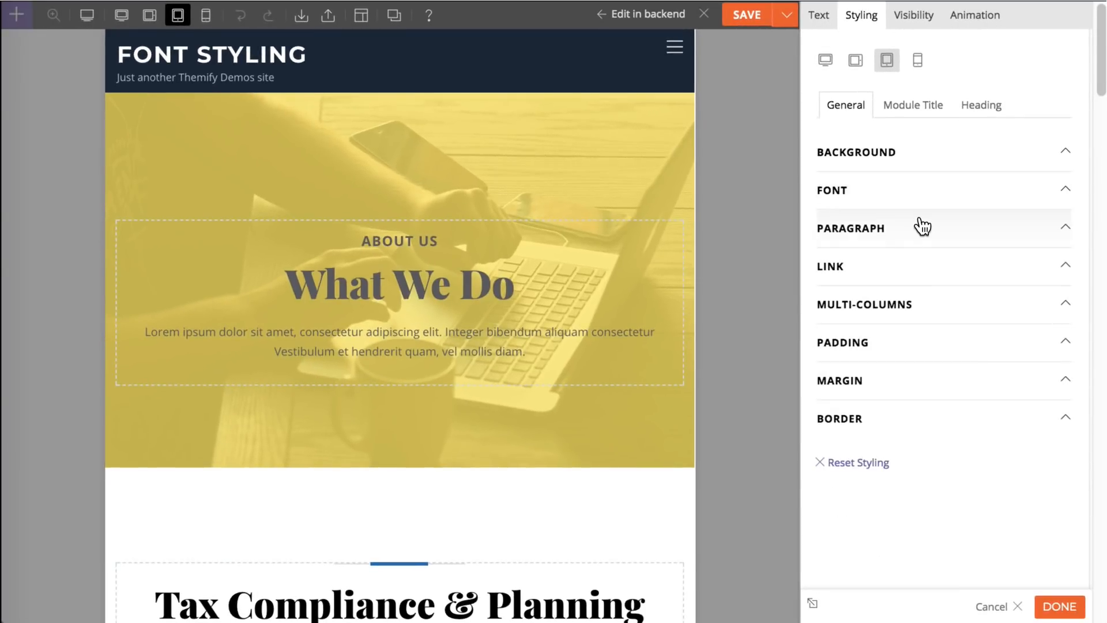
pyautogui.moveTo(936, 189)
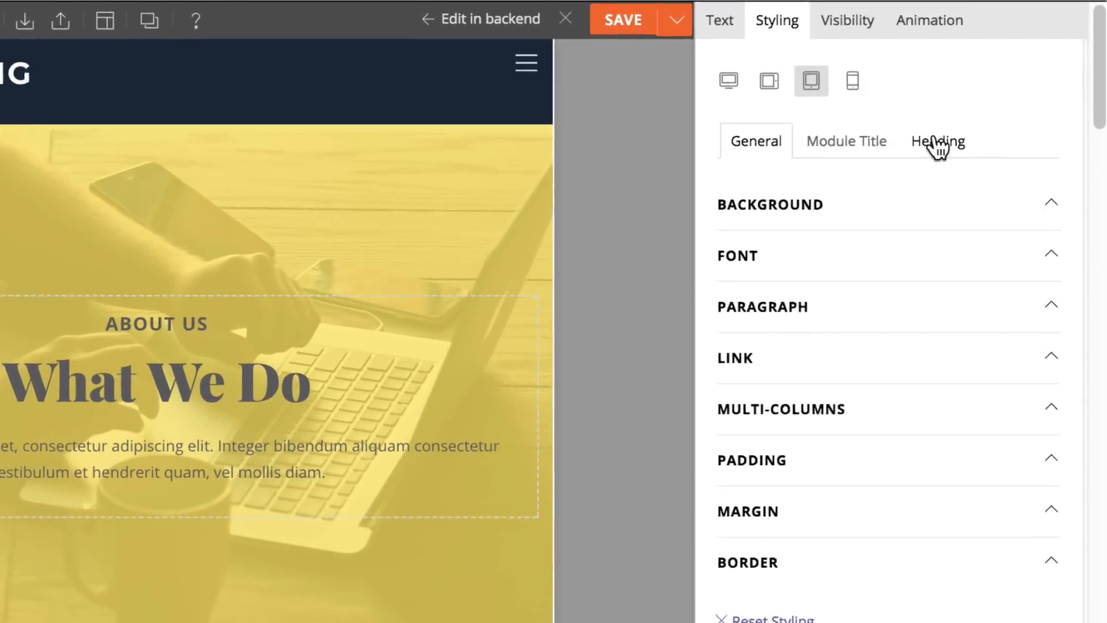
# Step: Set Heading 1 to the Satisfy font family at font size 75 for tablet
pyautogui.click(938, 141)
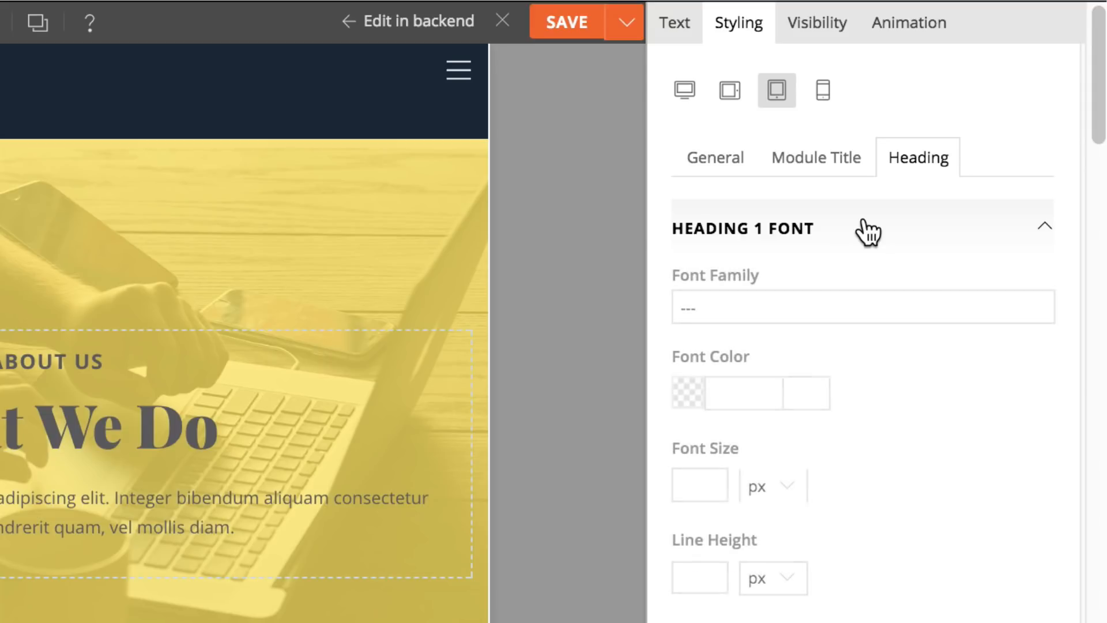
pyautogui.moveTo(866, 307)
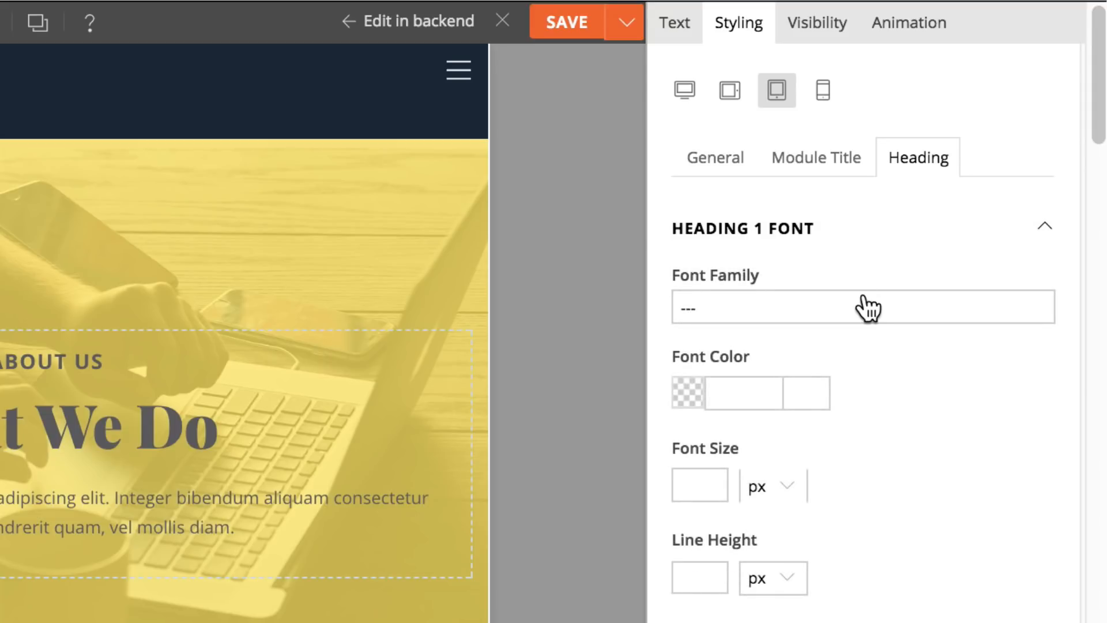
pyautogui.click(862, 307)
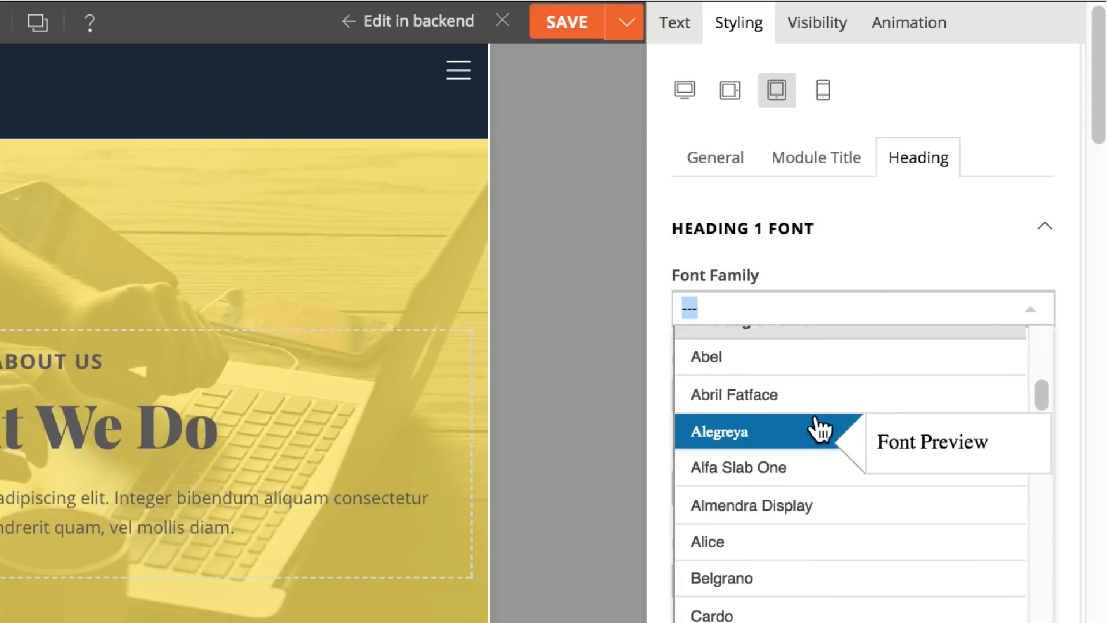
pyautogui.scroll(-3)
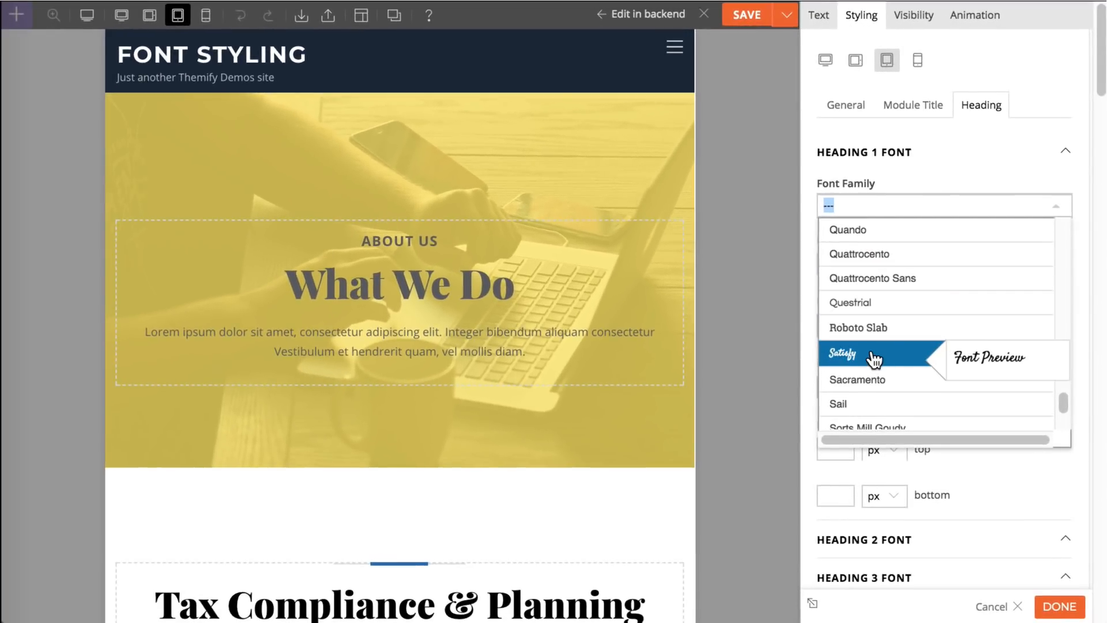
pyautogui.click(844, 354)
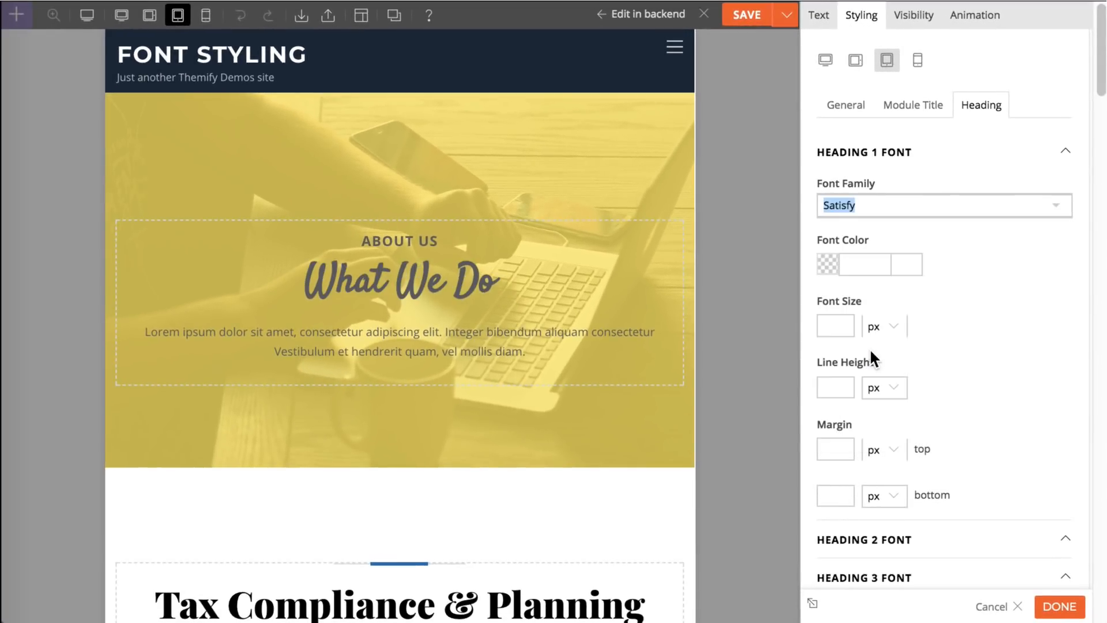
pyautogui.click(836, 325)
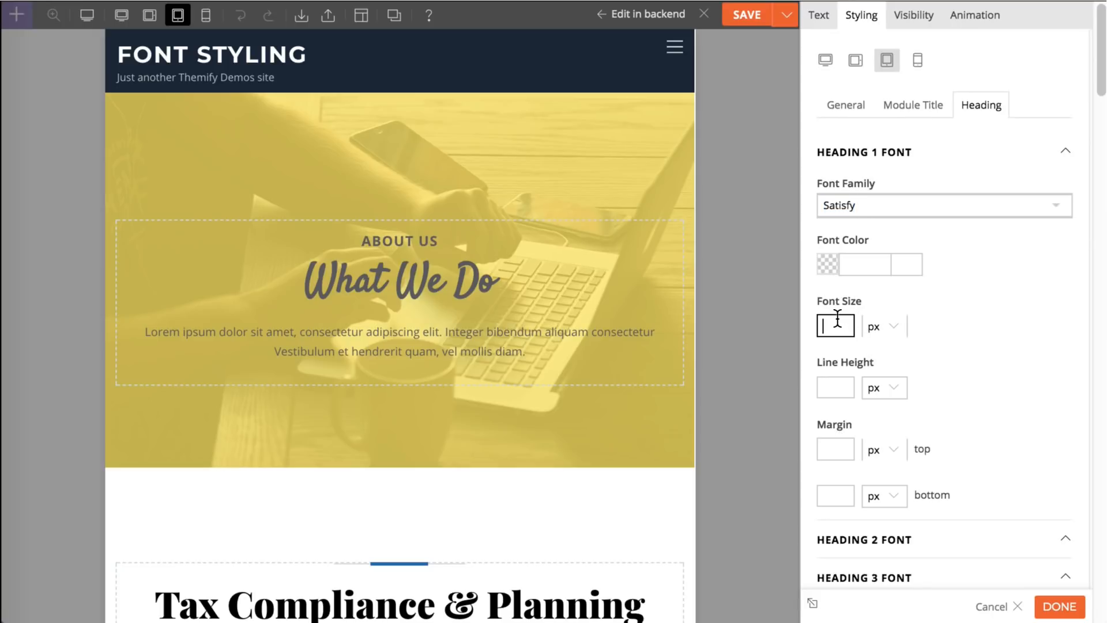
pyautogui.write('75')
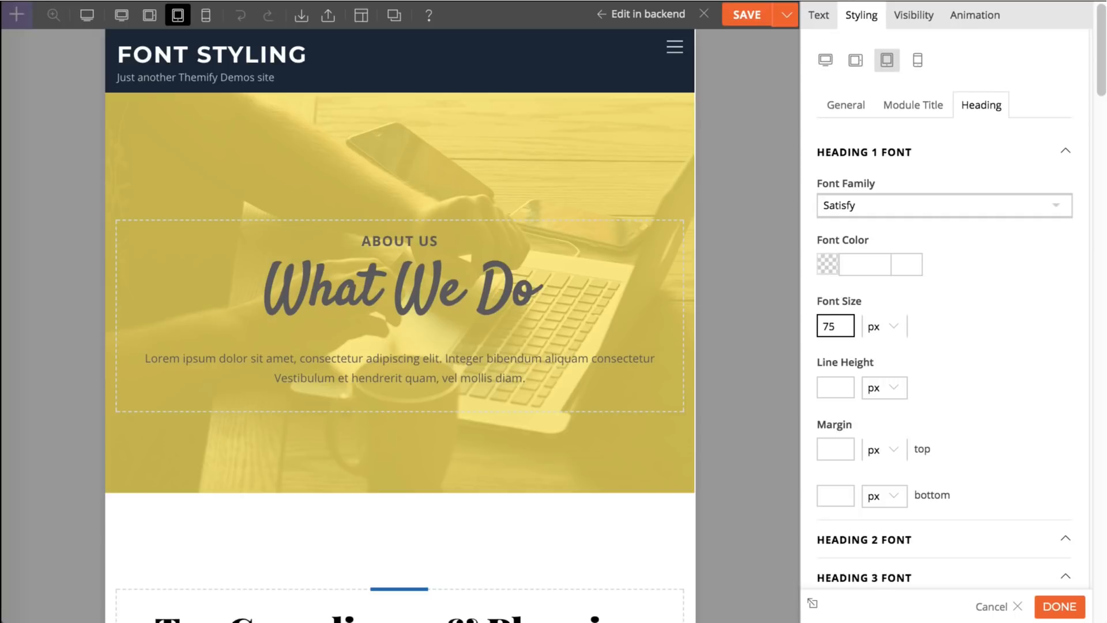
pyautogui.moveTo(867, 254)
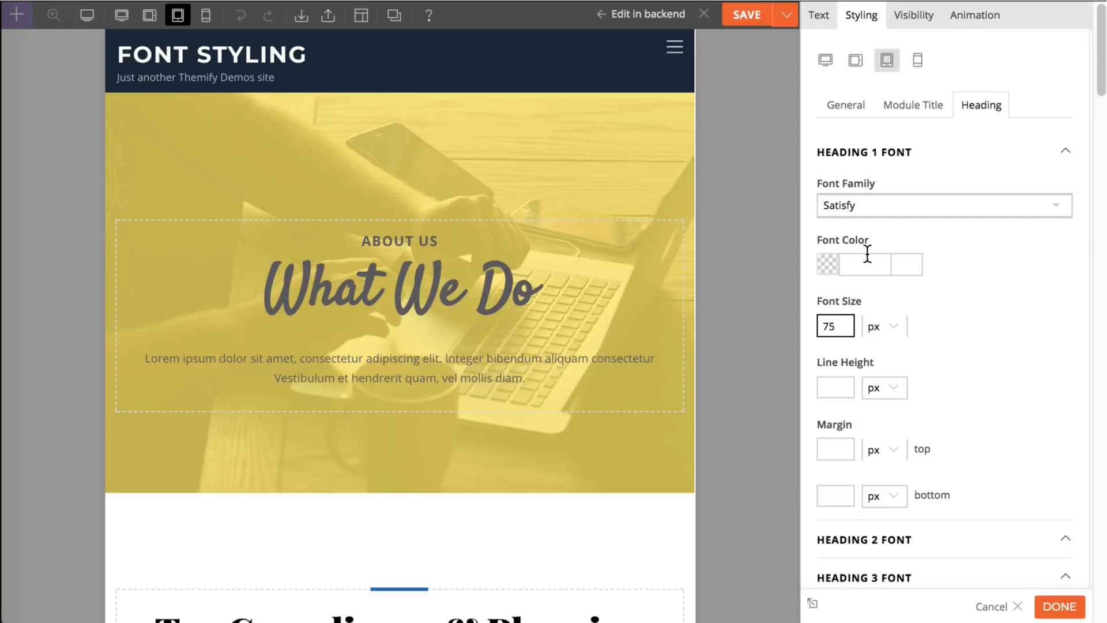
# Step: Set Heading 4 to the Fugaz One font family at font size 25 for tablet
pyautogui.click(864, 153)
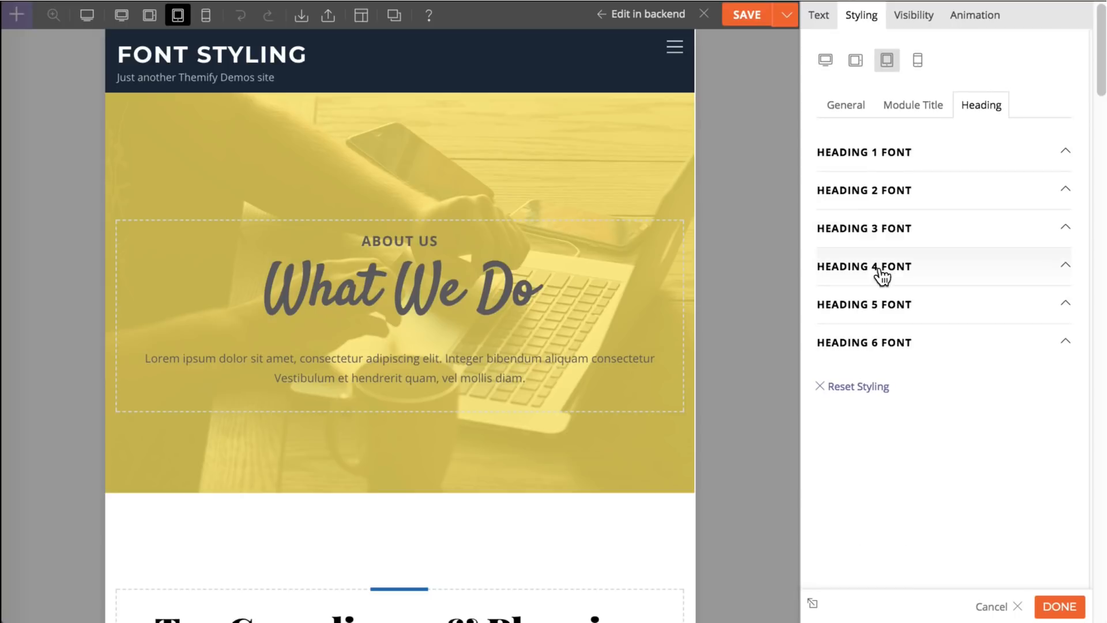
pyautogui.click(863, 267)
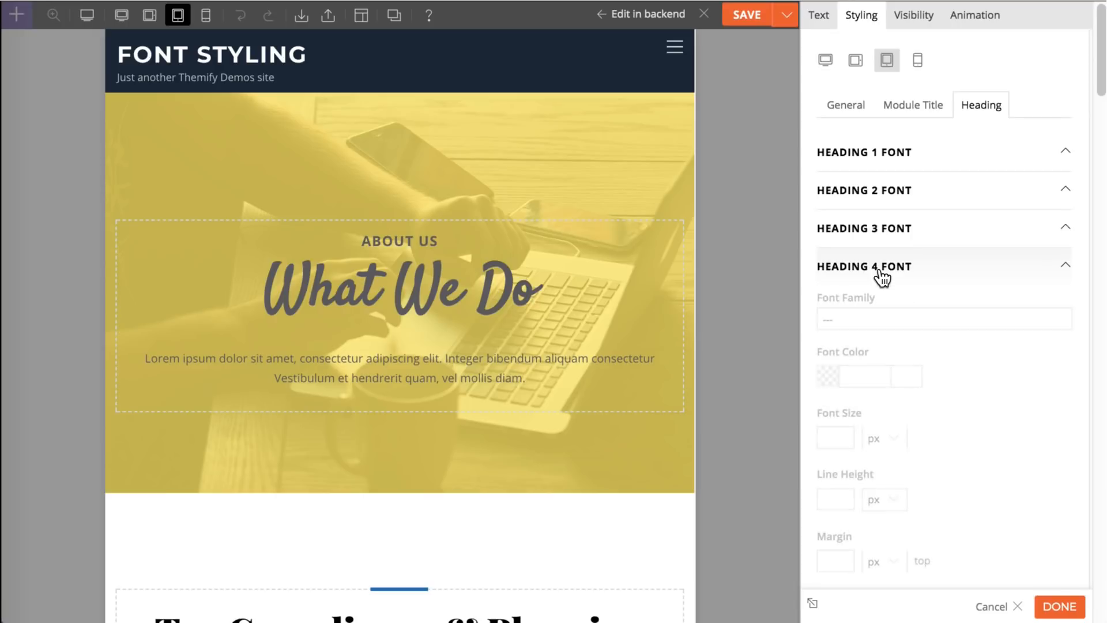
pyautogui.click(942, 318)
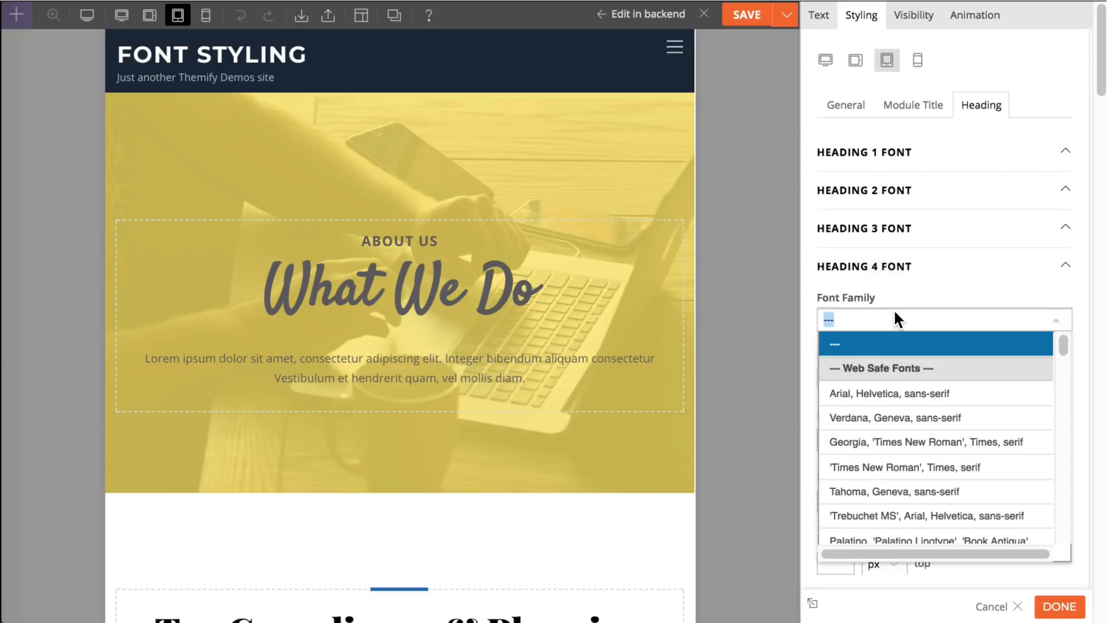
pyautogui.moveTo(882, 413)
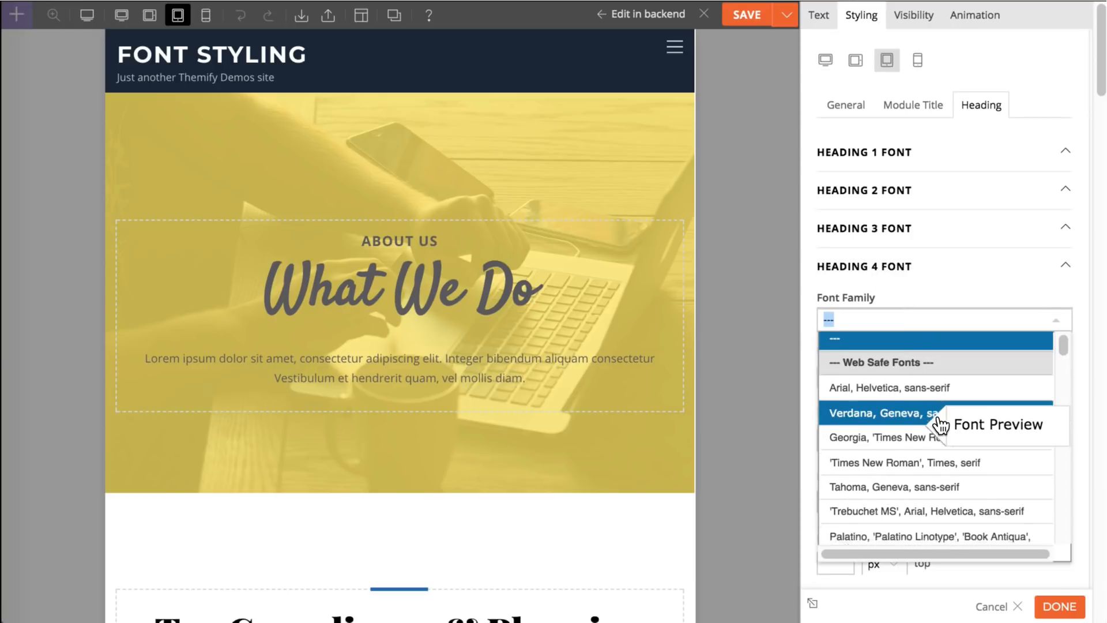
pyautogui.scroll(-3)
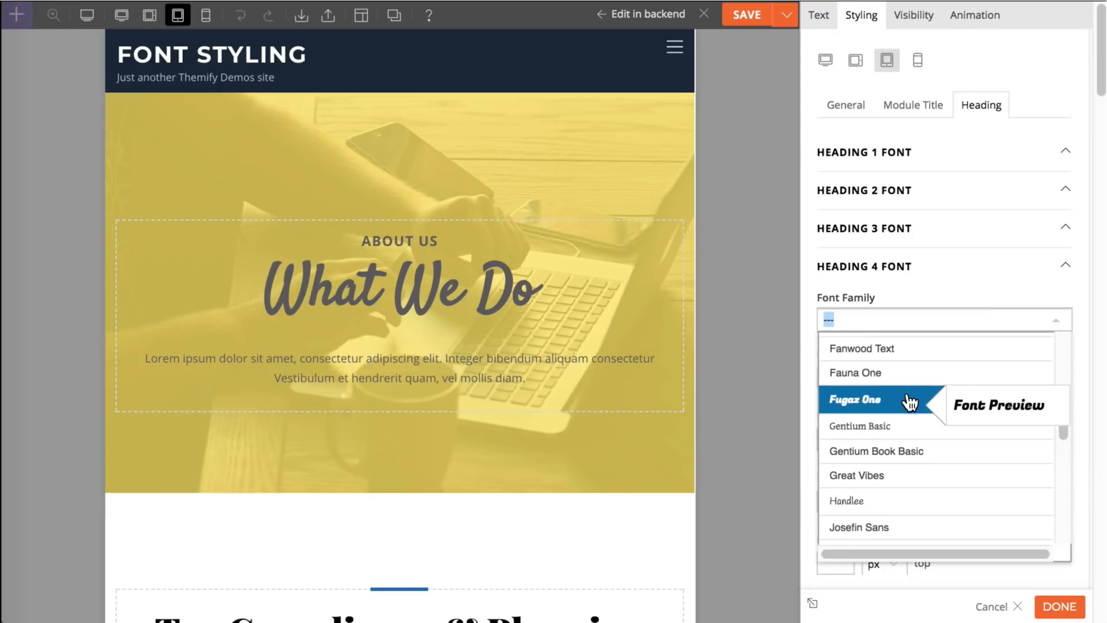
pyautogui.click(856, 399)
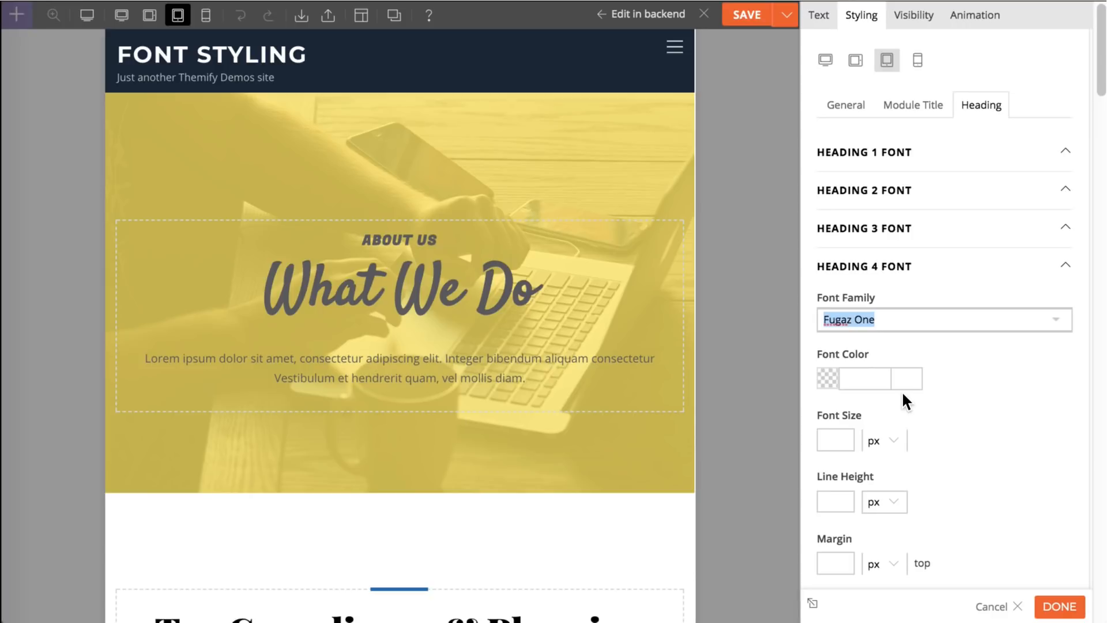
pyautogui.click(864, 378)
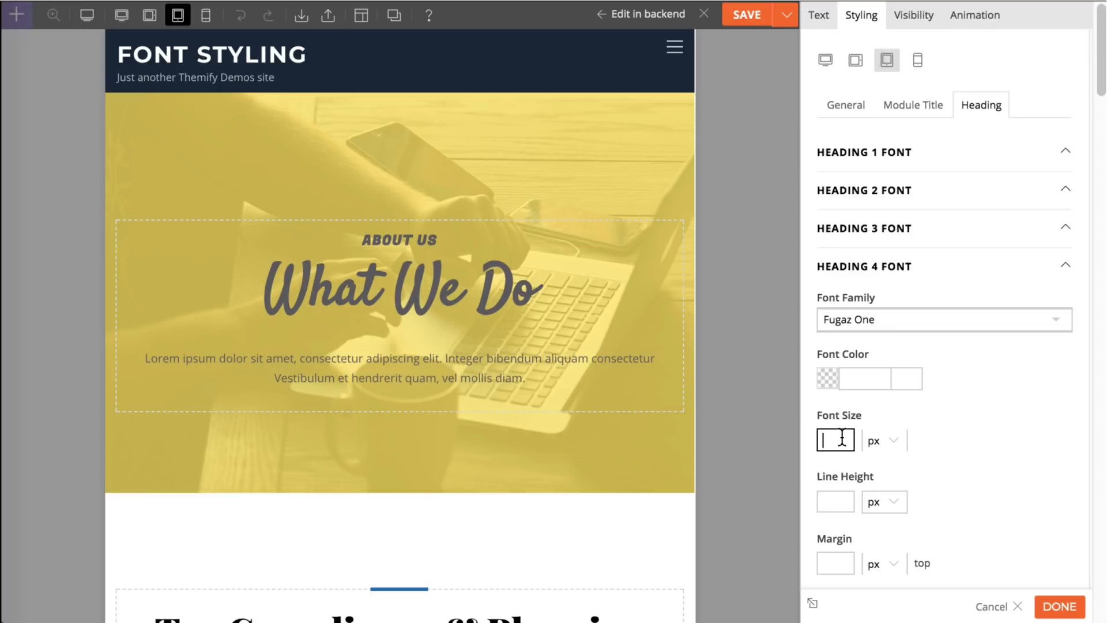
pyautogui.write('25')
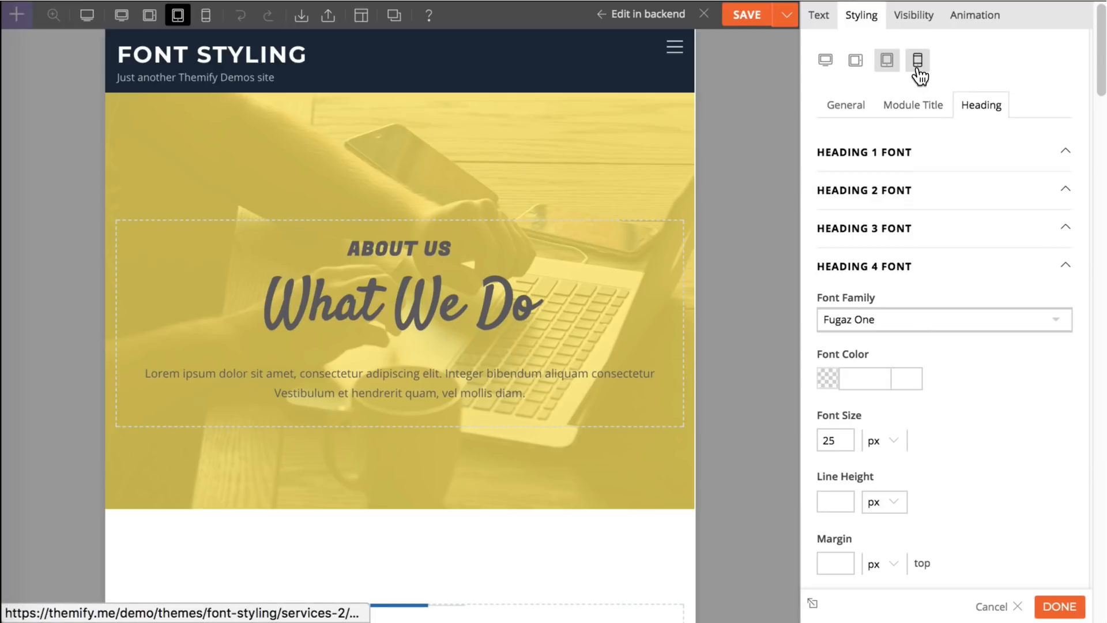
# Step: On the mobile breakpoint, clear the row's #ffe659 overlay colour so the dark photo shows
pyautogui.click(886, 60)
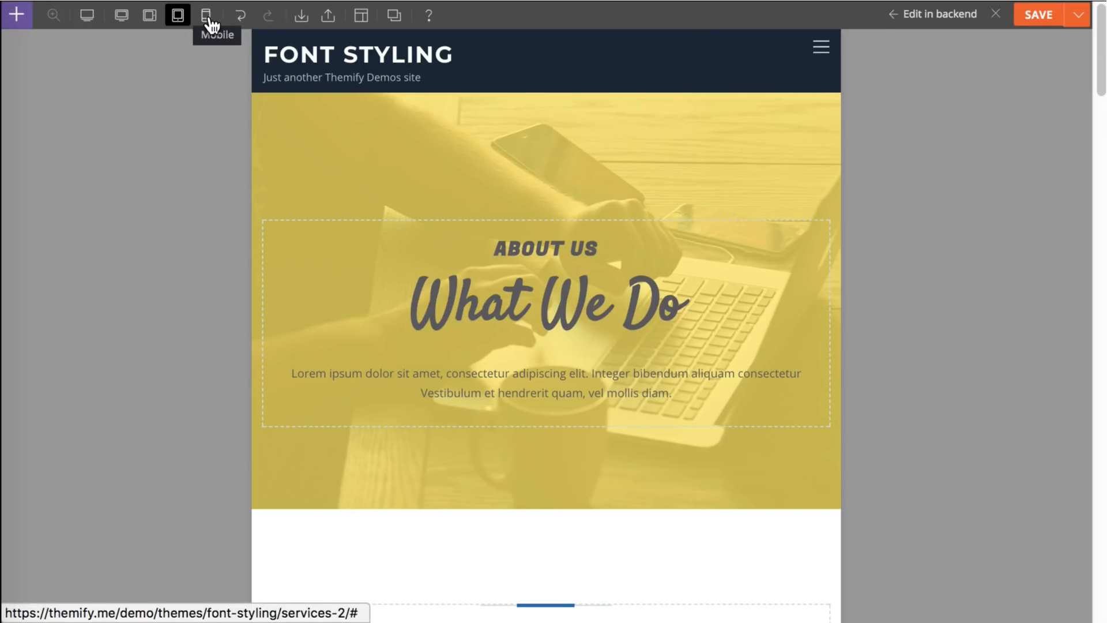
pyautogui.click(205, 15)
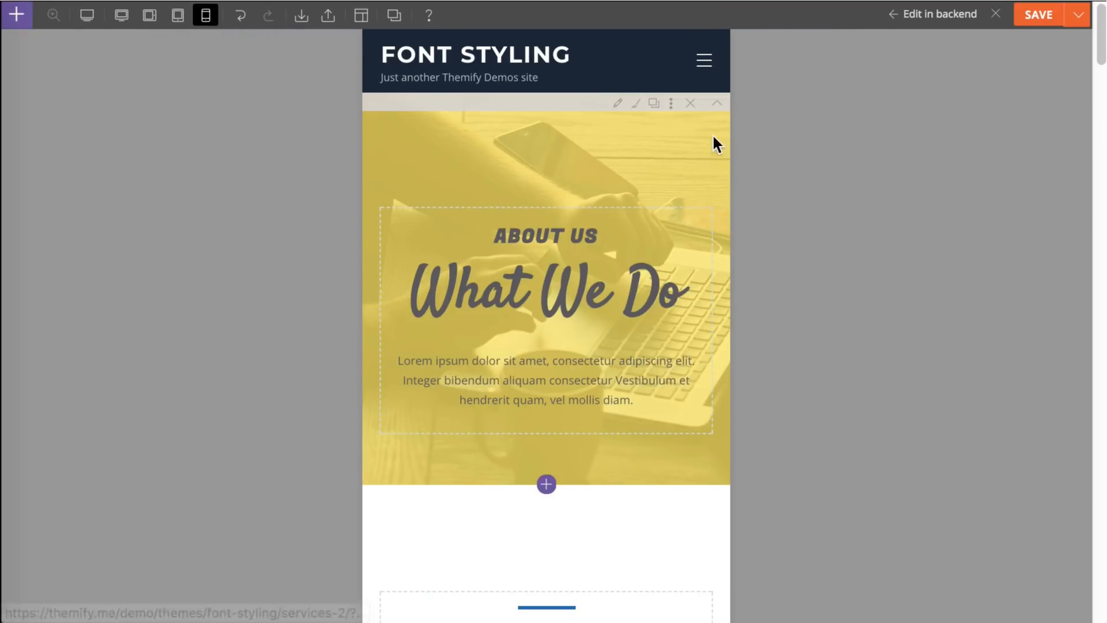
pyautogui.click(635, 103)
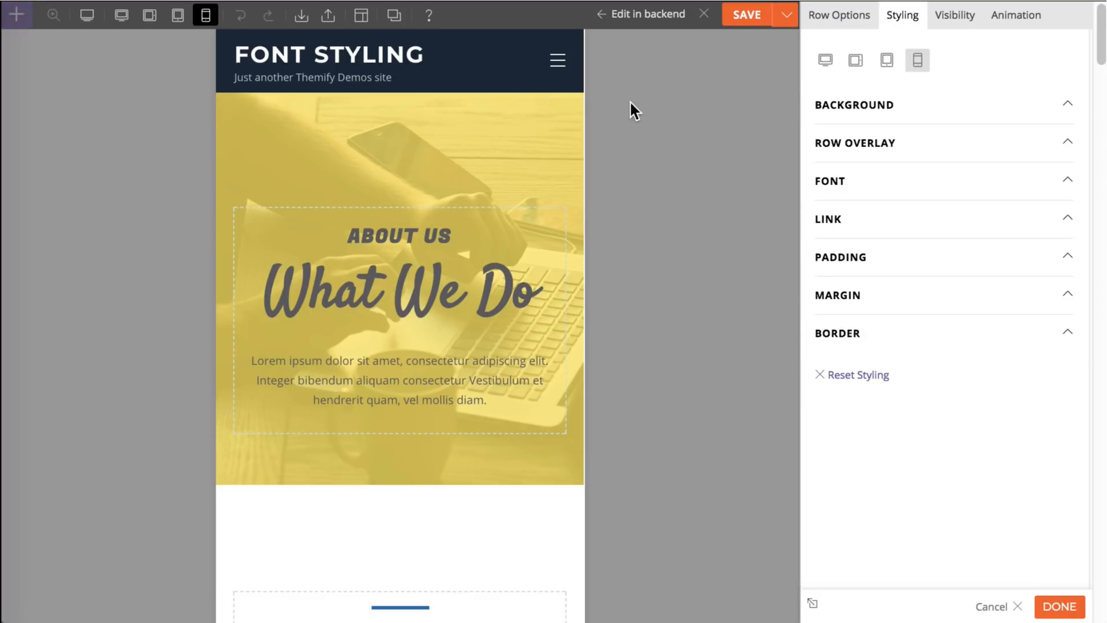
pyautogui.click(855, 143)
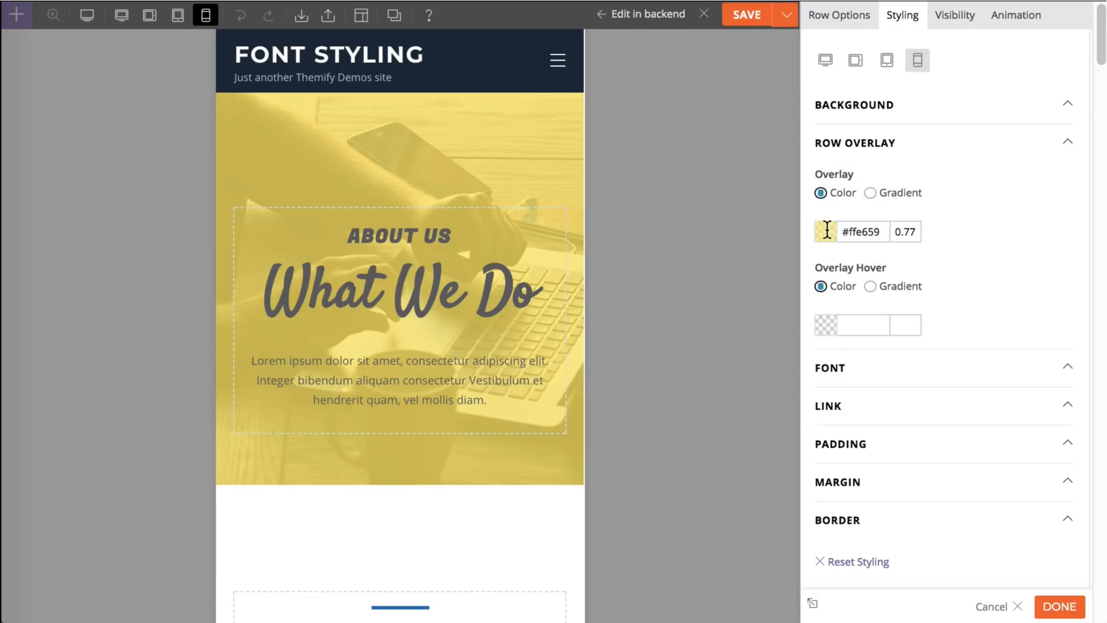
pyautogui.click(825, 232)
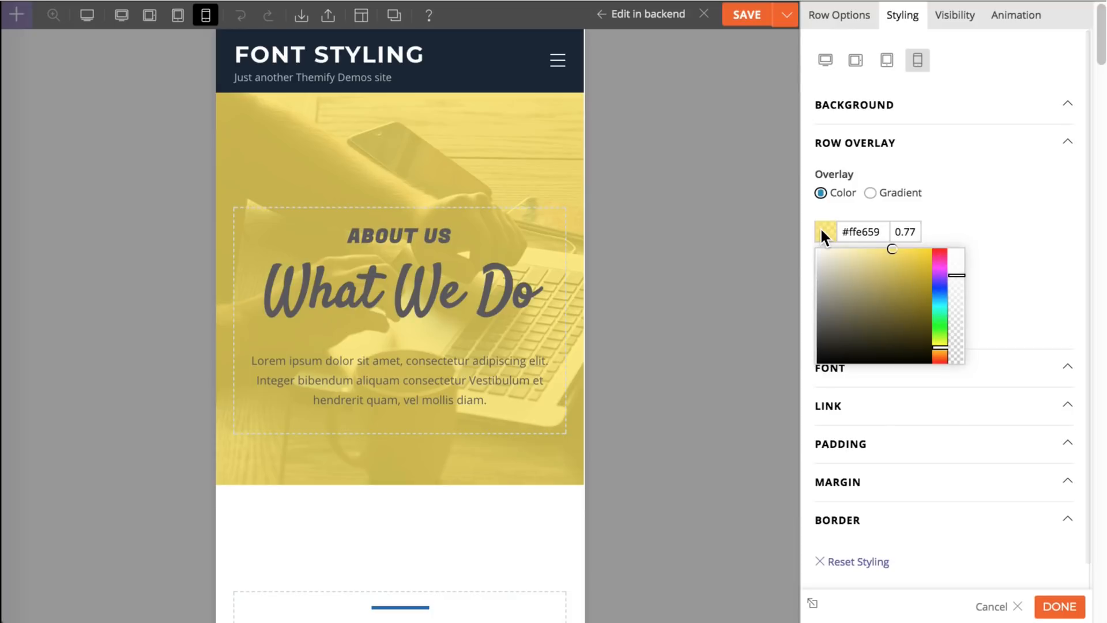
pyautogui.moveTo(850, 240)
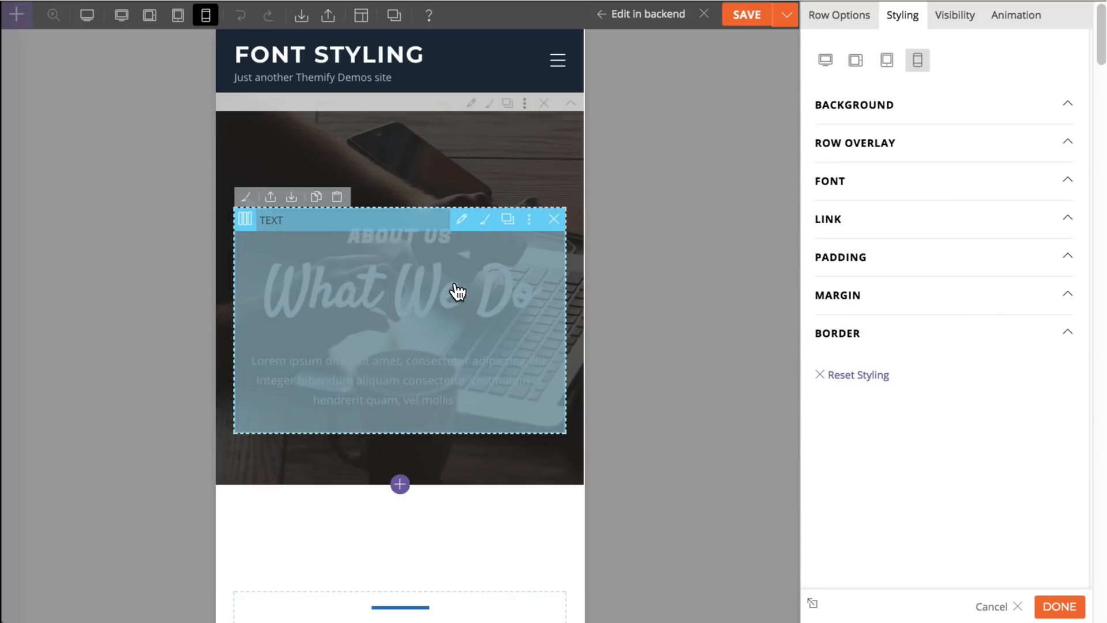
# Step: Replace the text module's font colour #59595b with the light blue value for mobile
pyautogui.click(819, 15)
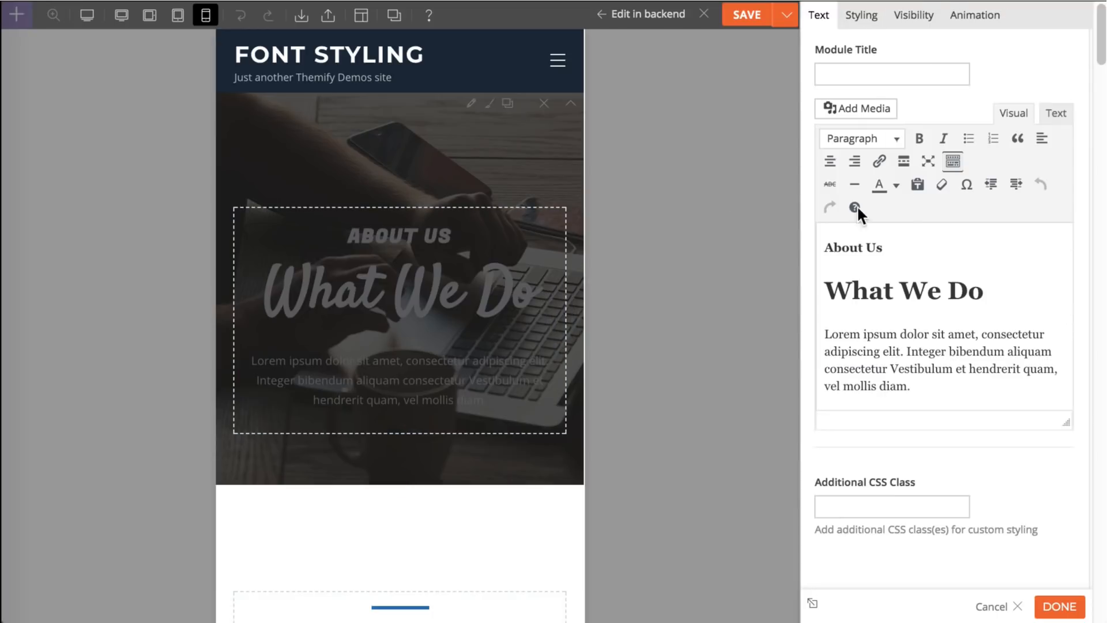
pyautogui.click(861, 15)
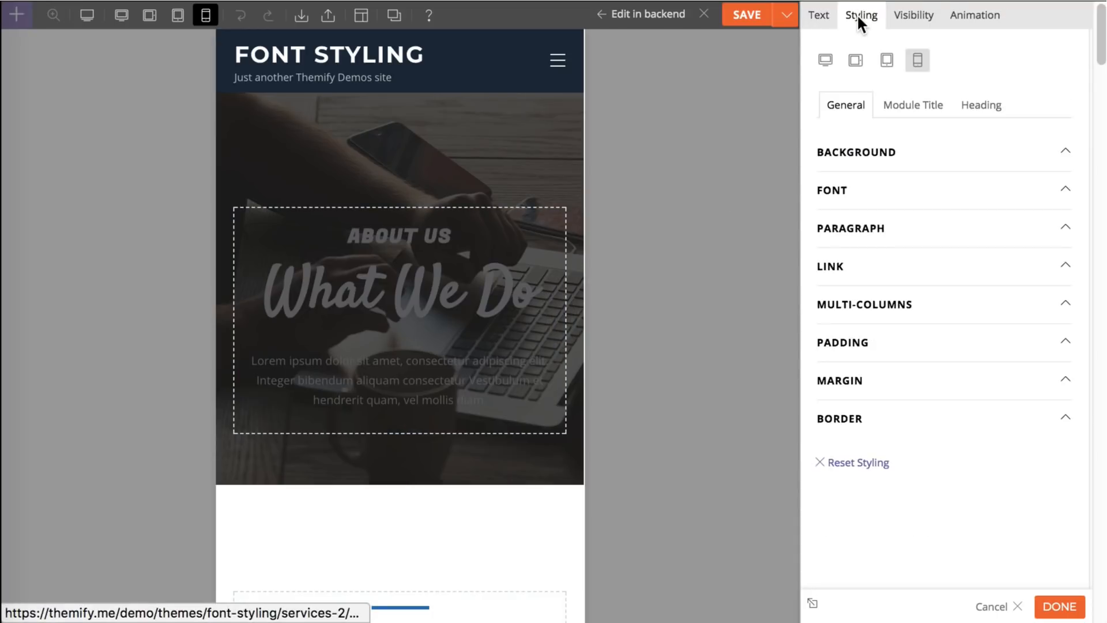
pyautogui.click(832, 190)
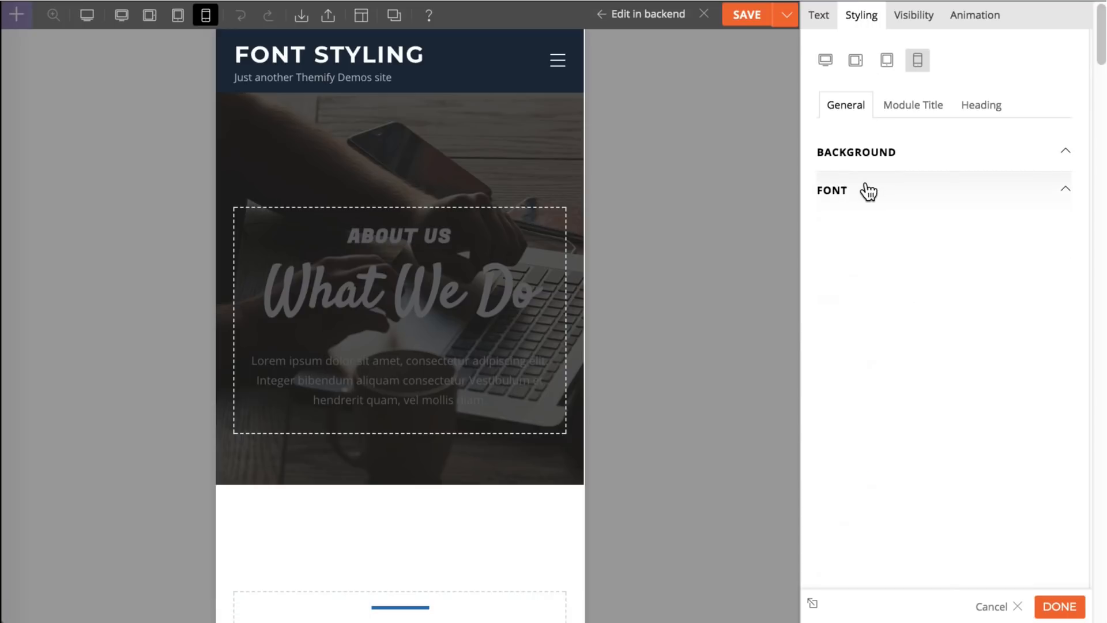
pyautogui.click(832, 190)
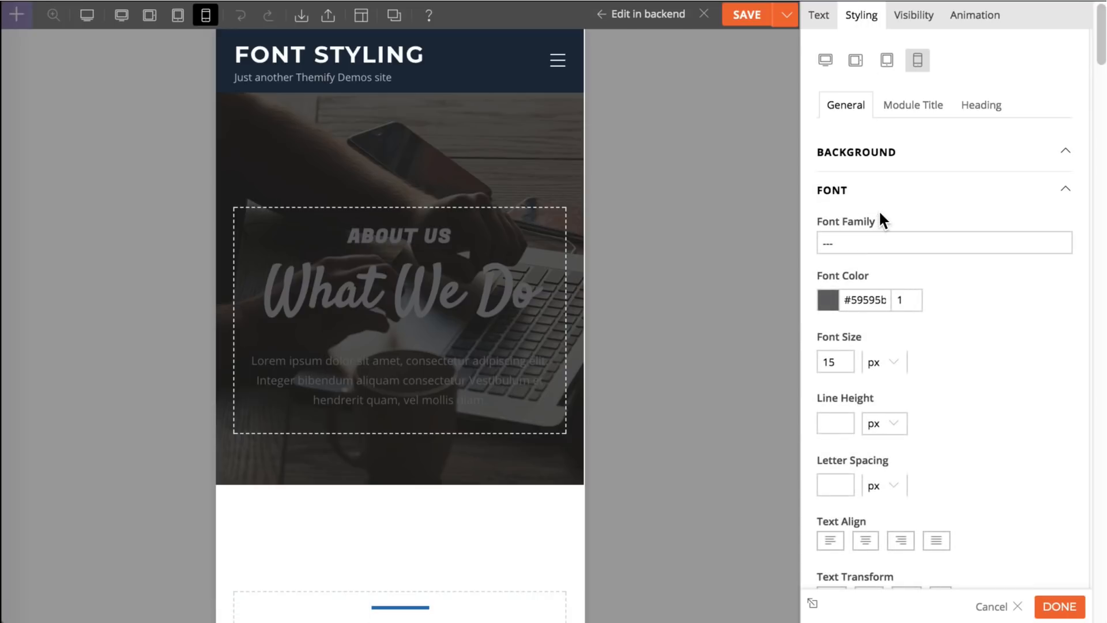
pyautogui.click(865, 300)
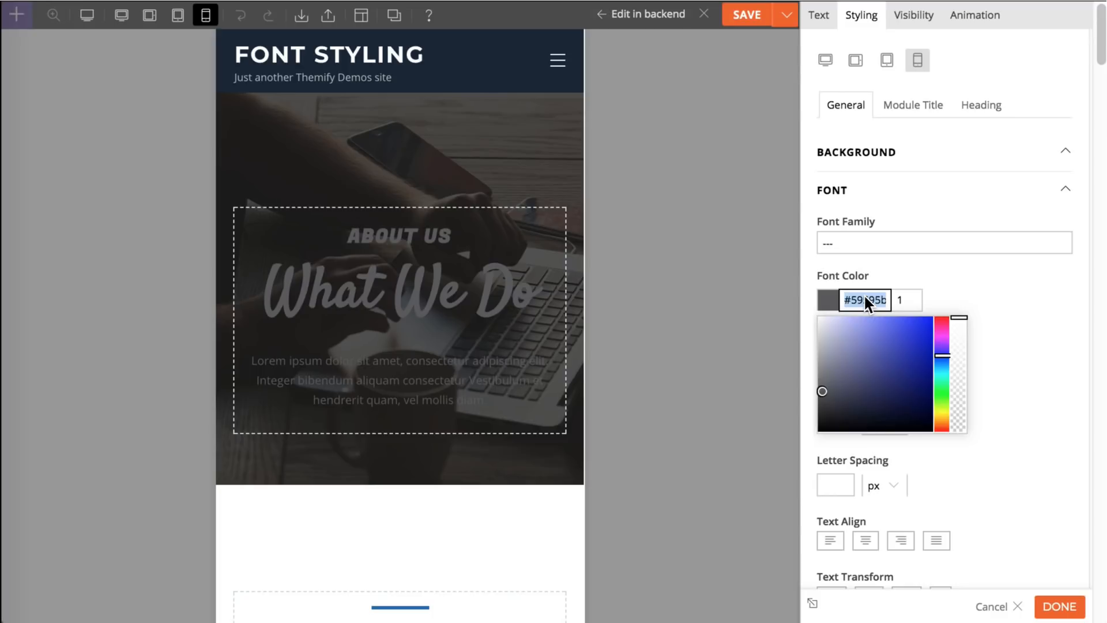
pyautogui.write('5fa6c')
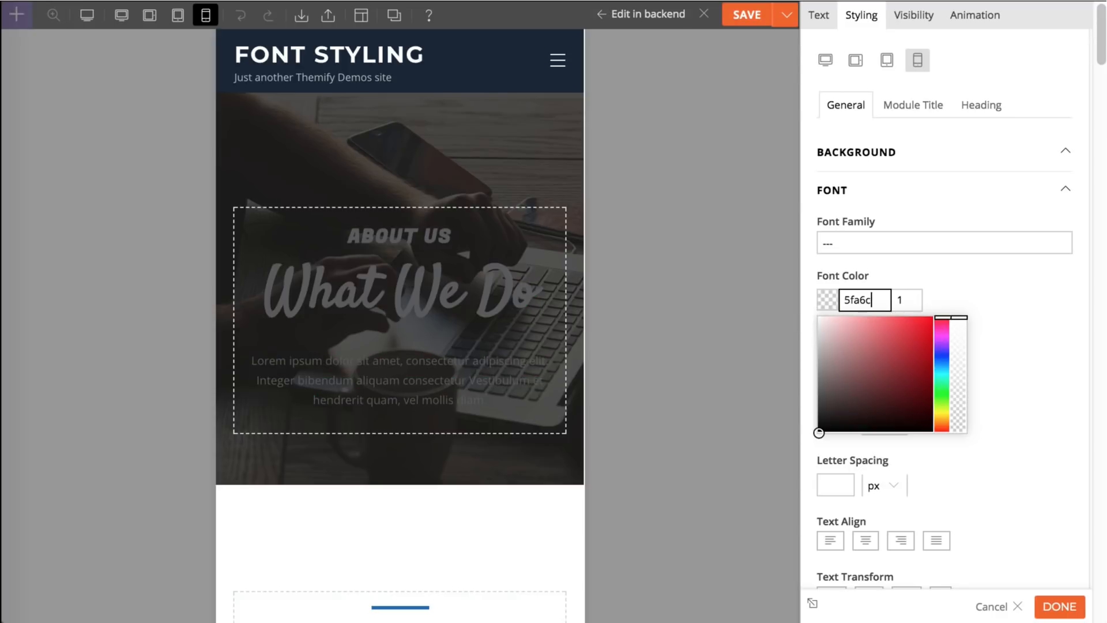
pyautogui.click(880, 341)
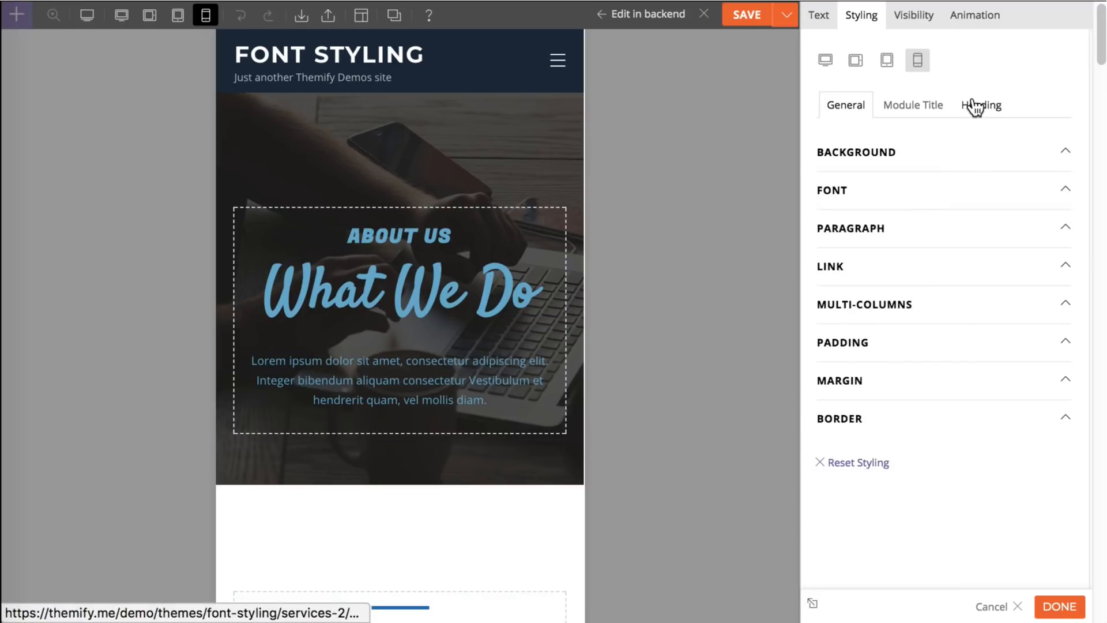
# Step: Set Heading 1 to Sacramento at 45px for the mobile version
pyautogui.click(980, 105)
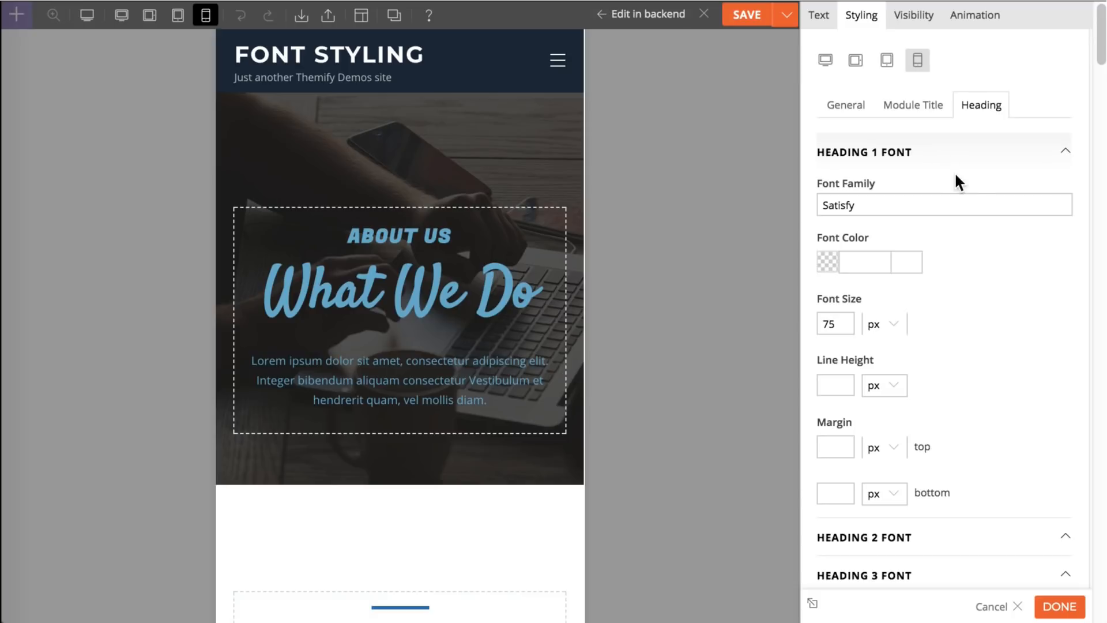
pyautogui.moveTo(980, 209)
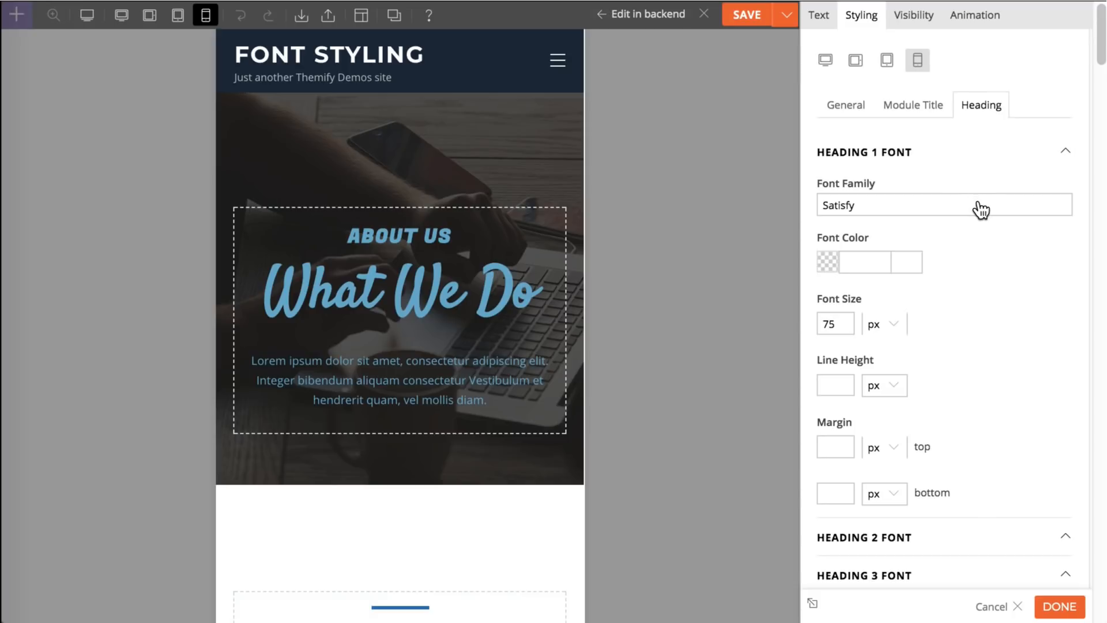
pyautogui.click(943, 206)
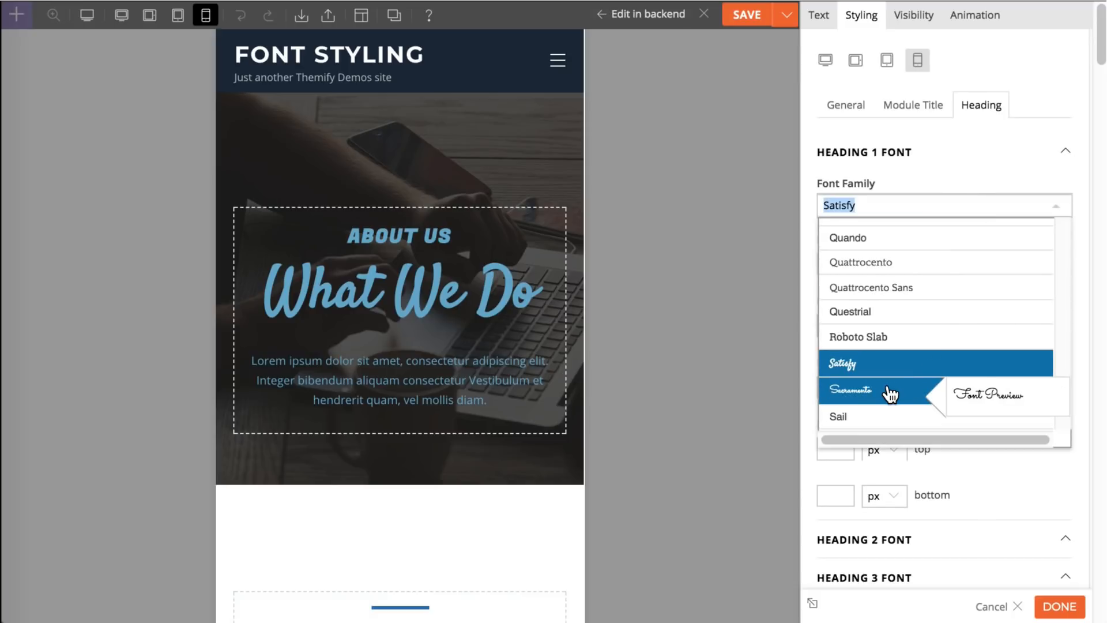
pyautogui.click(851, 389)
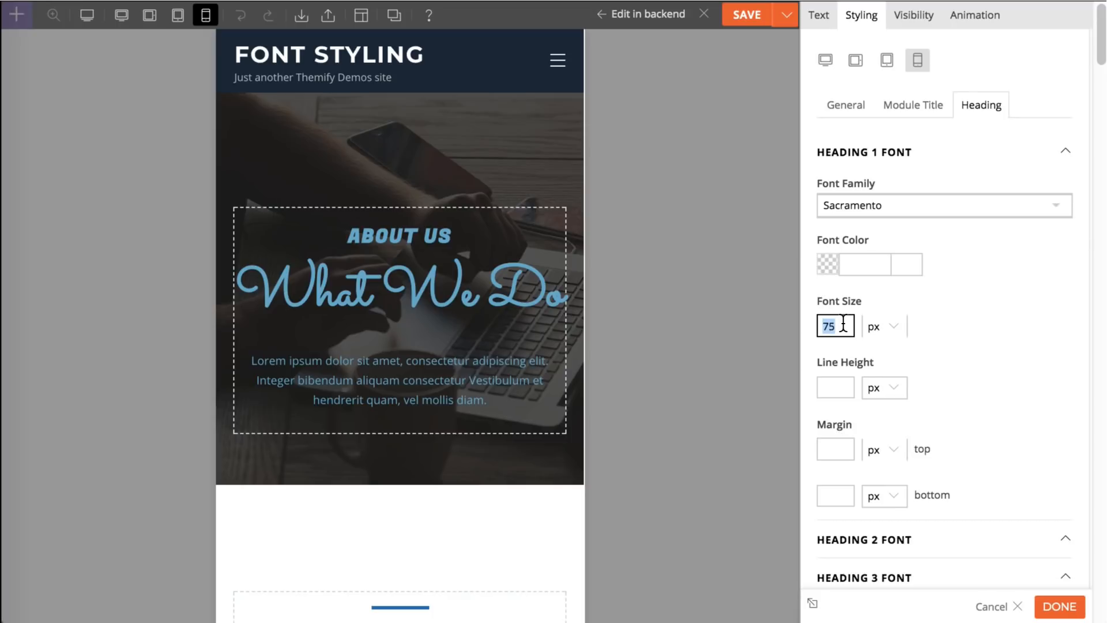
pyautogui.write('45')
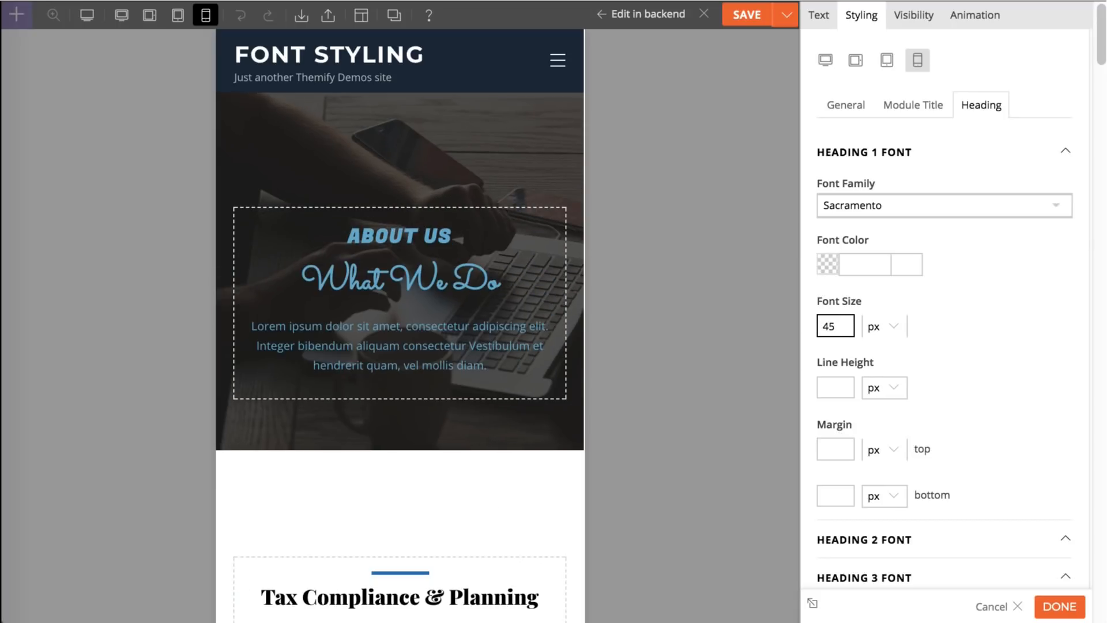
# Step: Set Heading 4 to Oswald at 20px for the mobile version
pyautogui.click(864, 152)
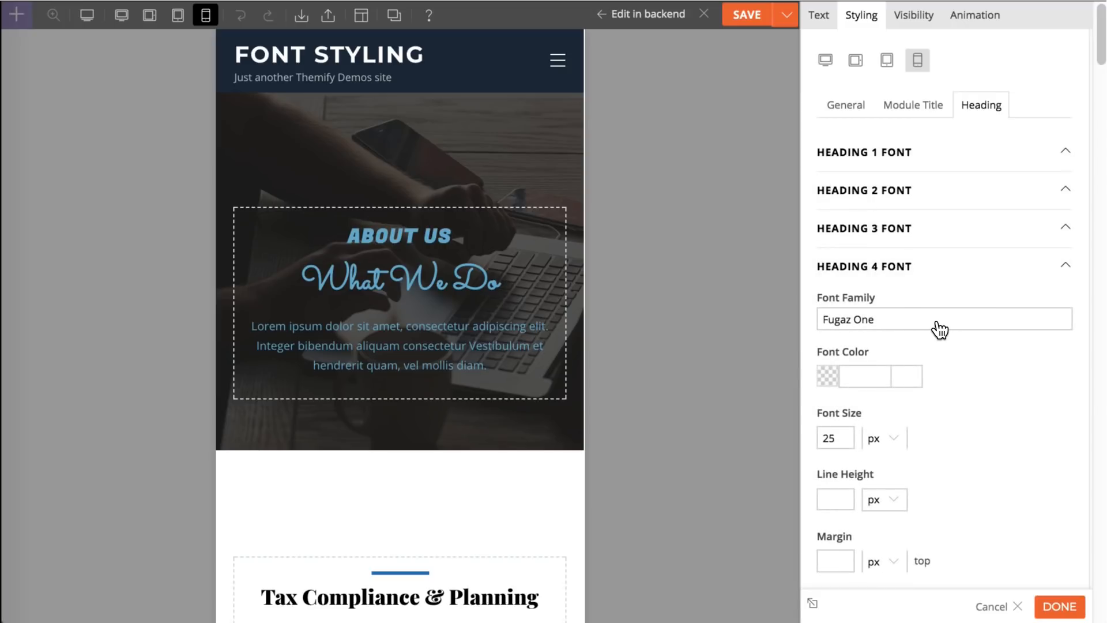
pyautogui.click(942, 318)
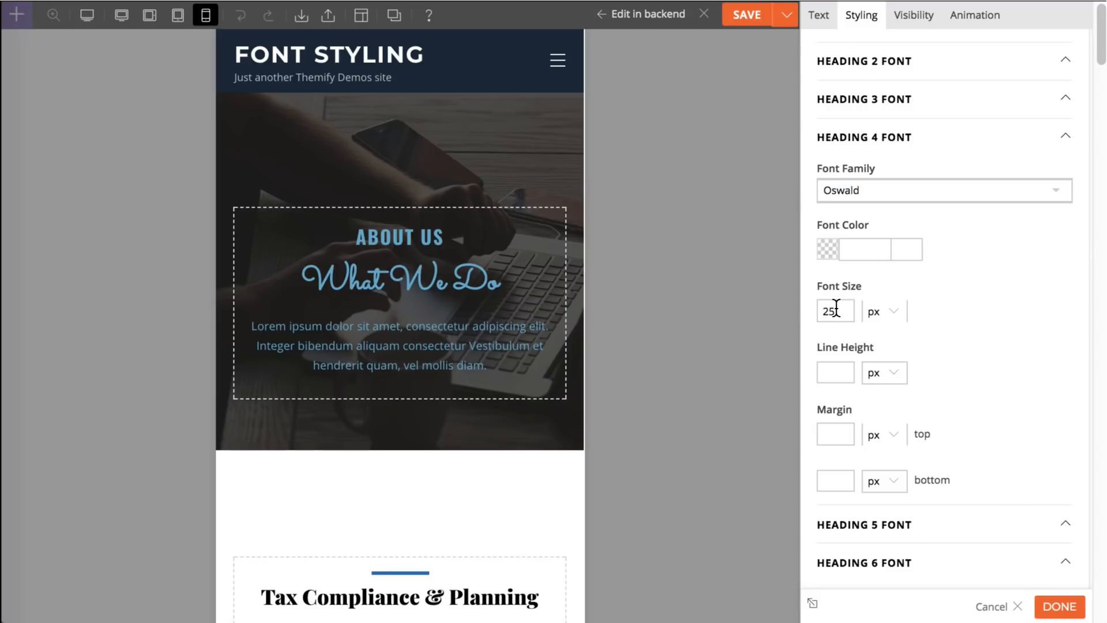
pyautogui.click(835, 310)
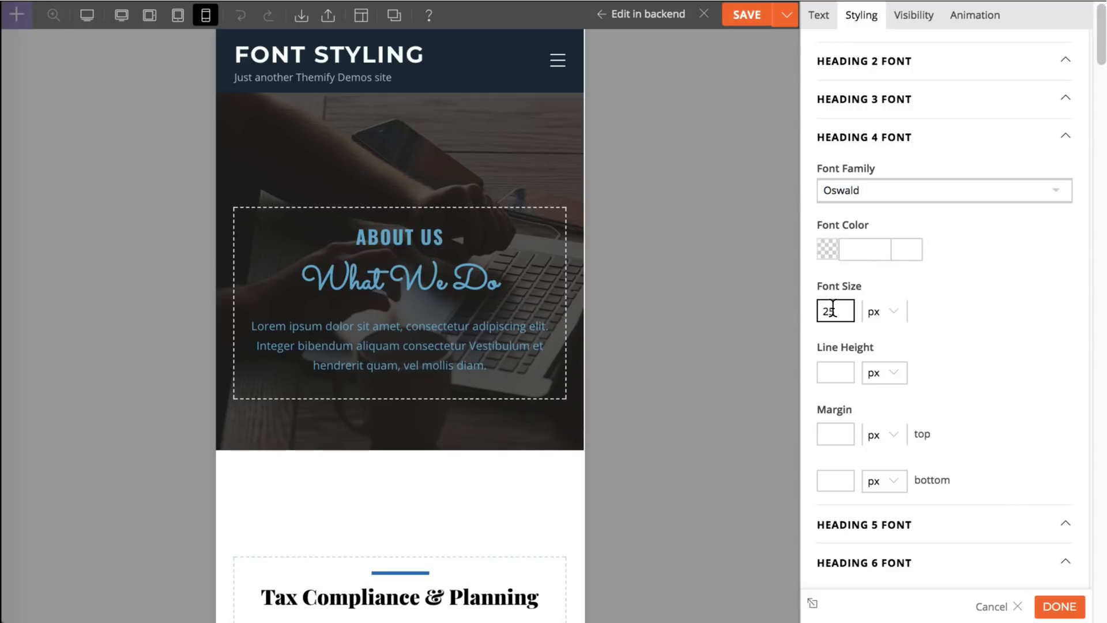
pyautogui.write('20')
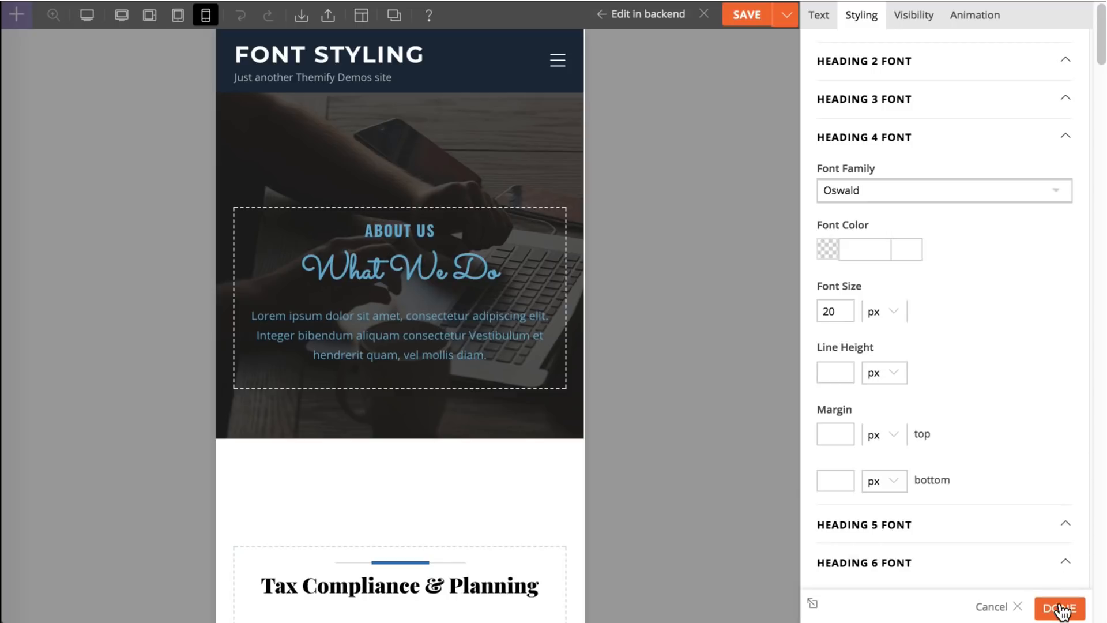
# Step: Apply the styling, then review phone, tablet and desktop previews, ending on the navy desktop page
pyautogui.click(1059, 606)
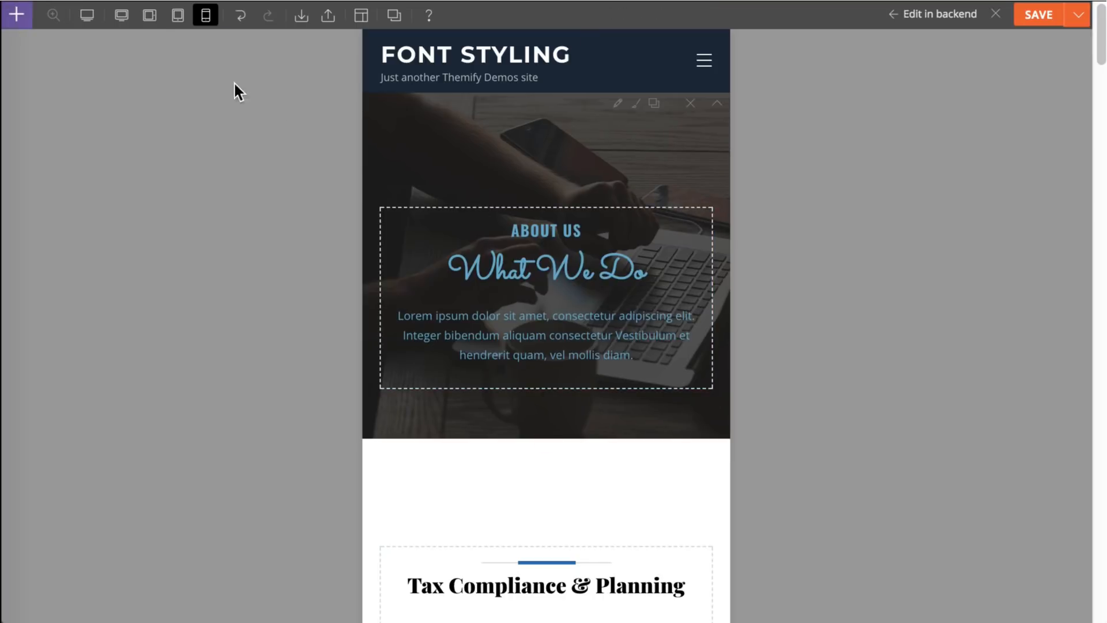
pyautogui.click(87, 15)
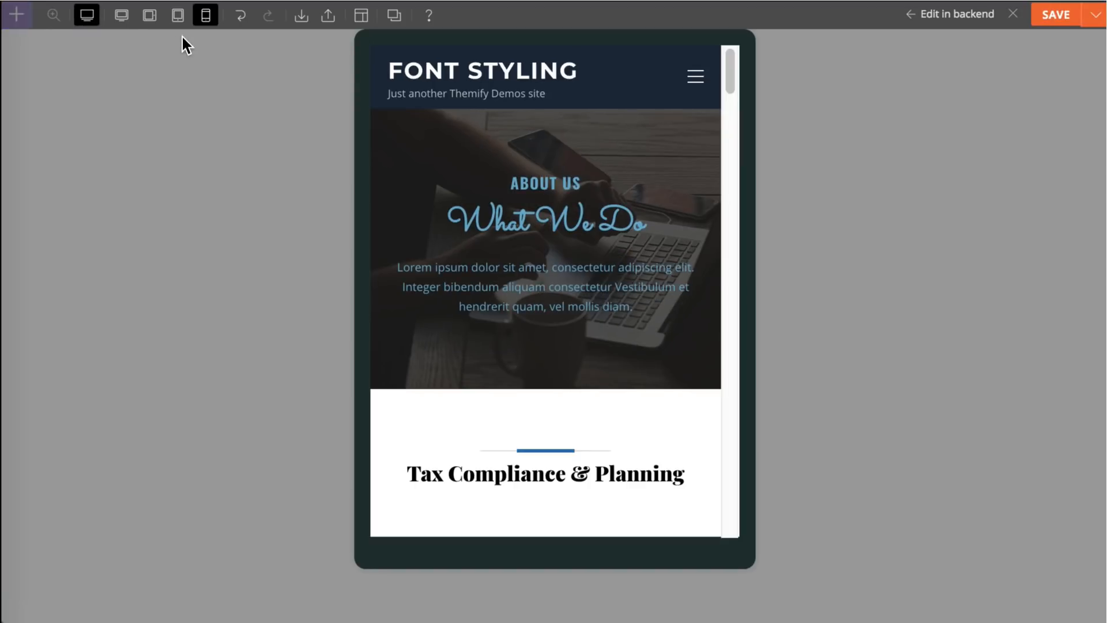
pyautogui.moveTo(200, 57)
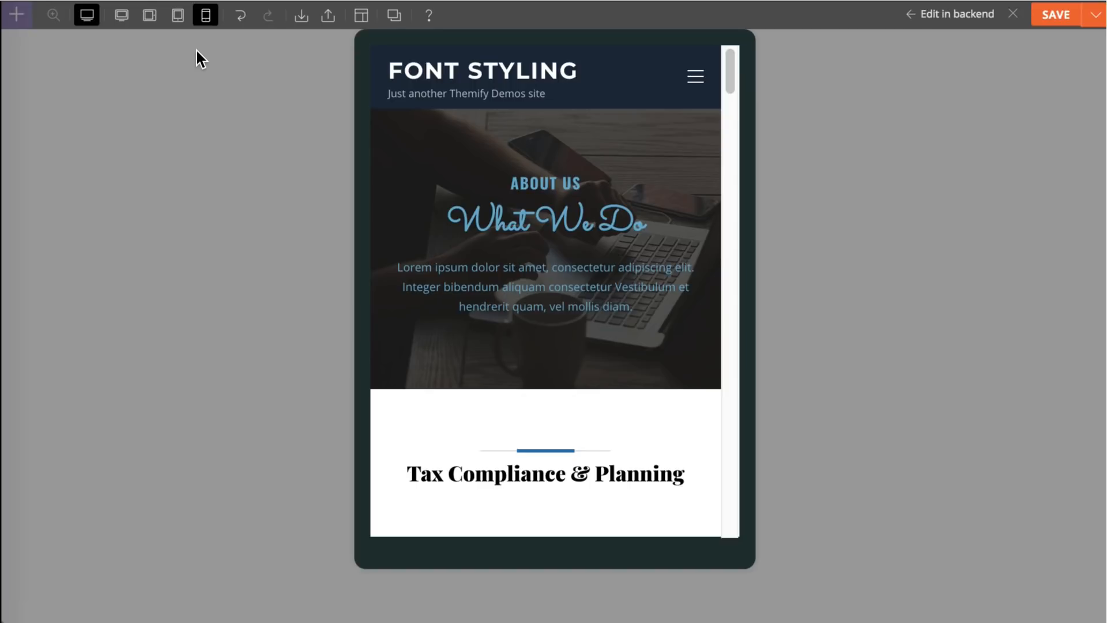
pyautogui.moveTo(178, 35)
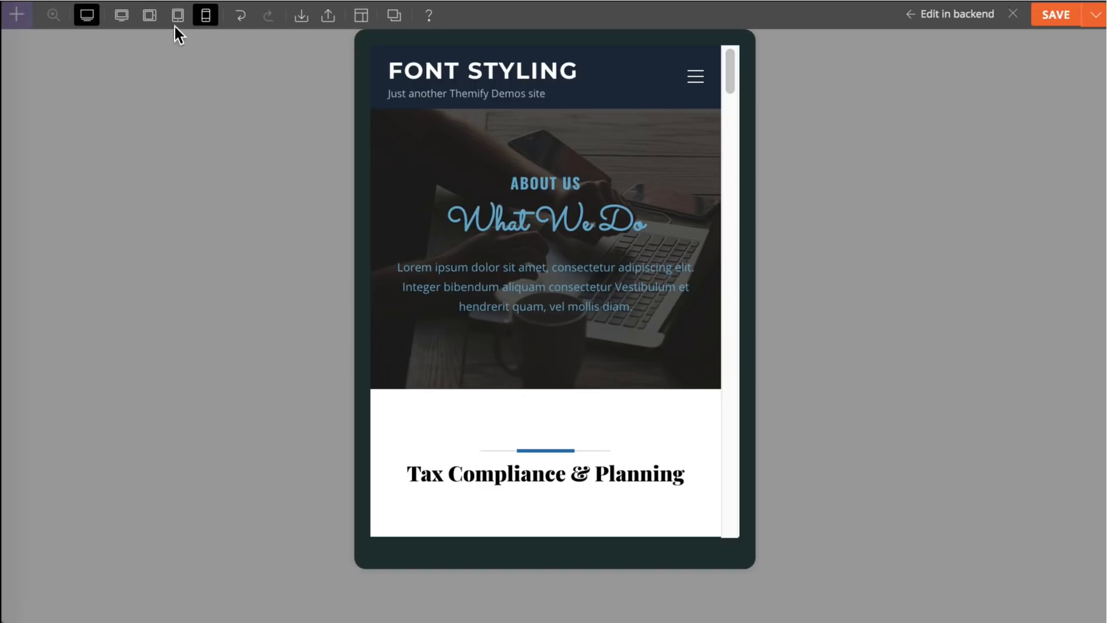
pyautogui.click(178, 15)
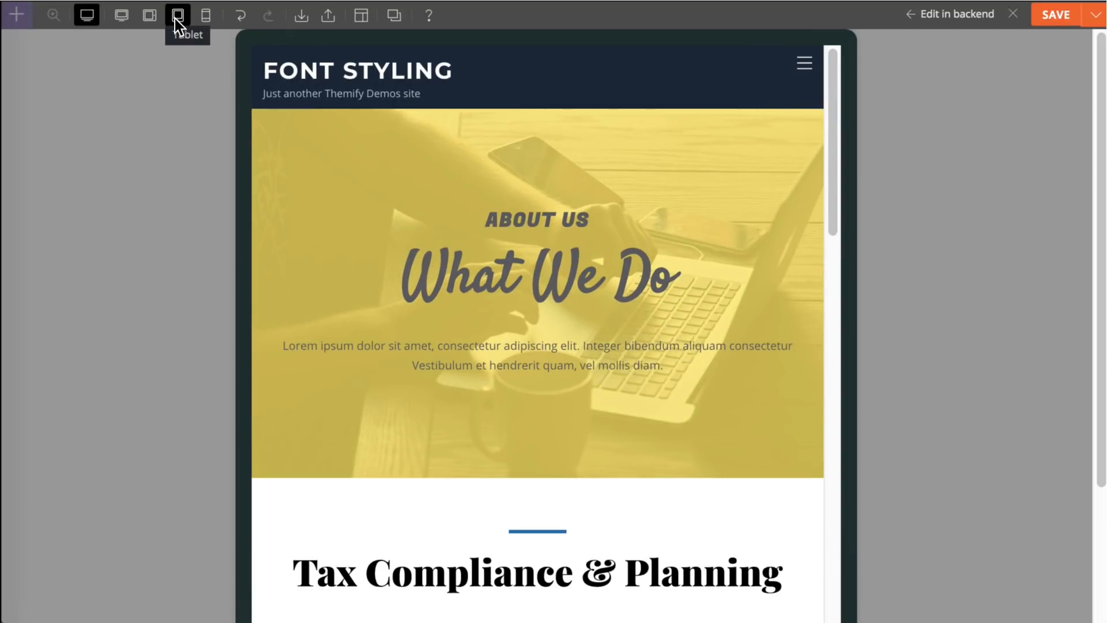
pyautogui.click(120, 15)
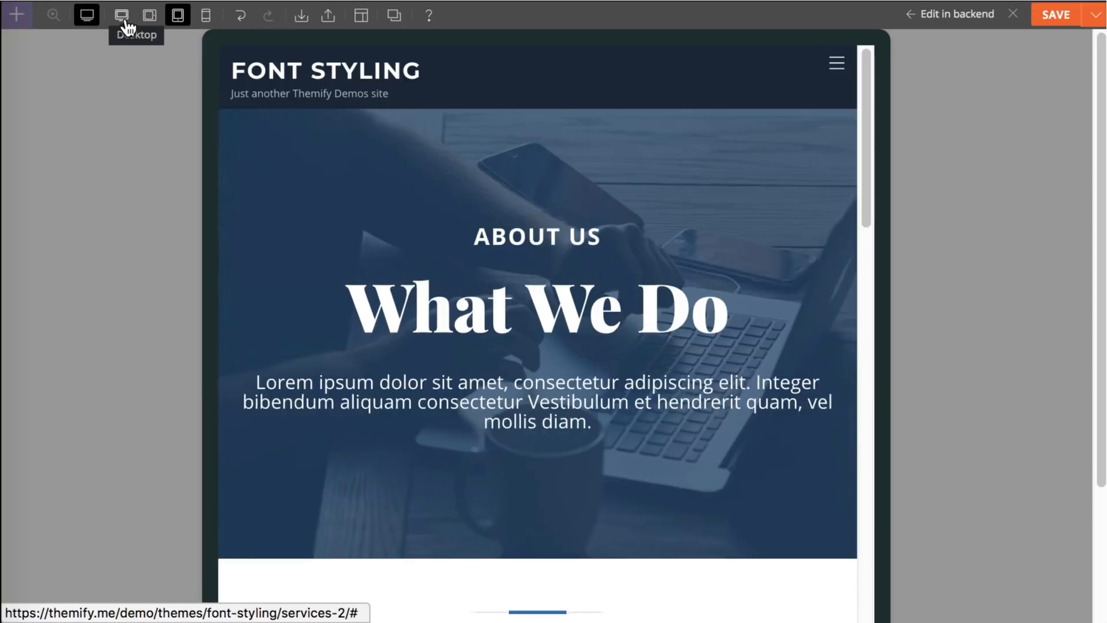
pyautogui.click(121, 15)
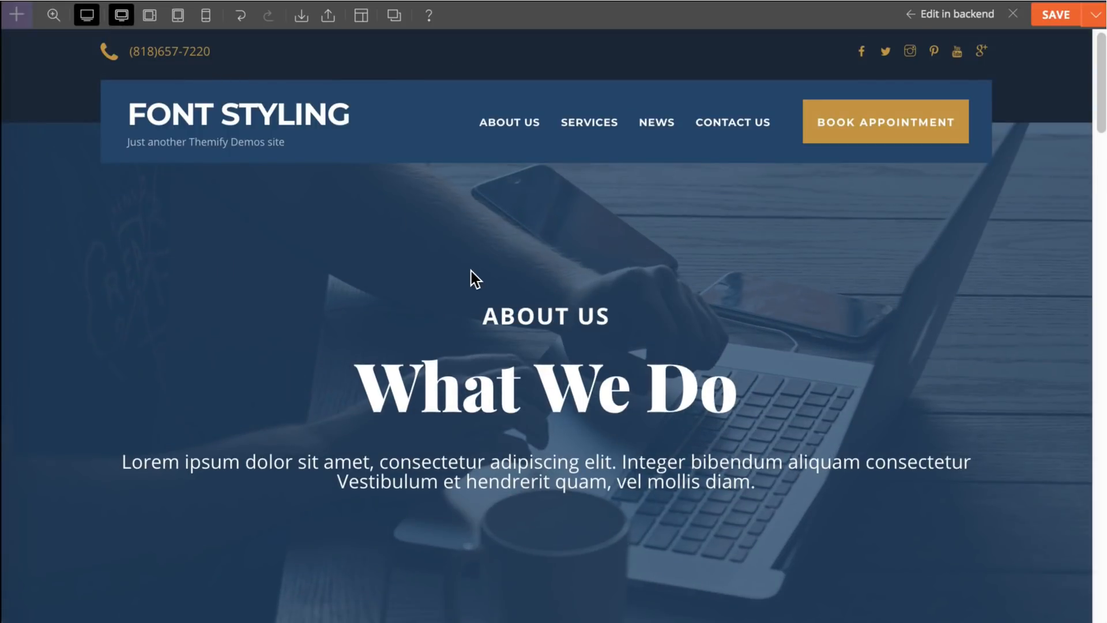
pyautogui.scroll(-3)
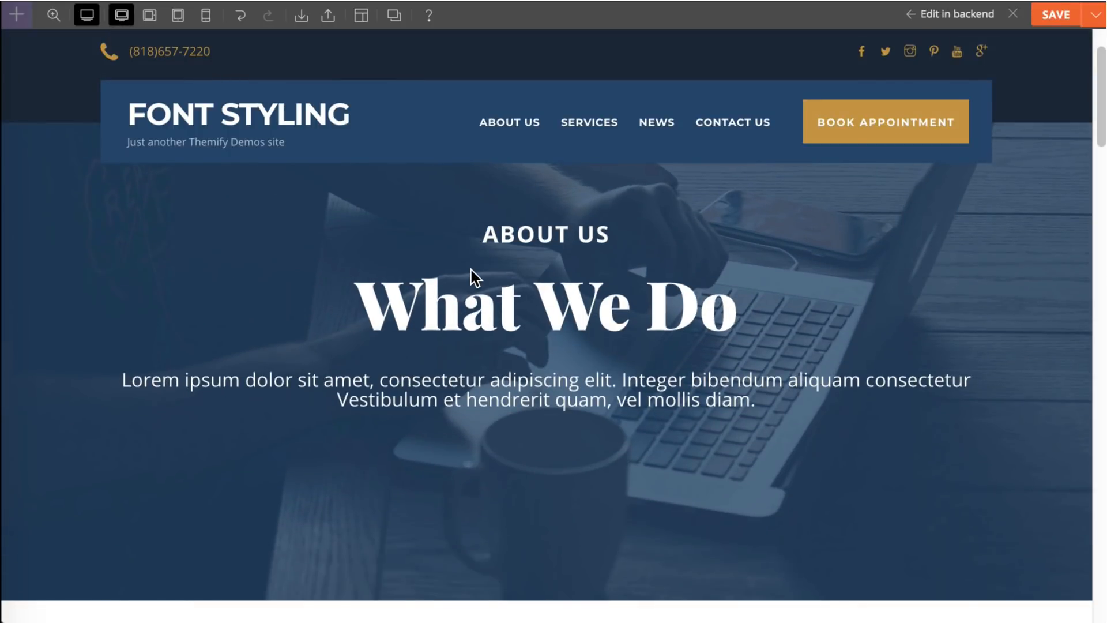